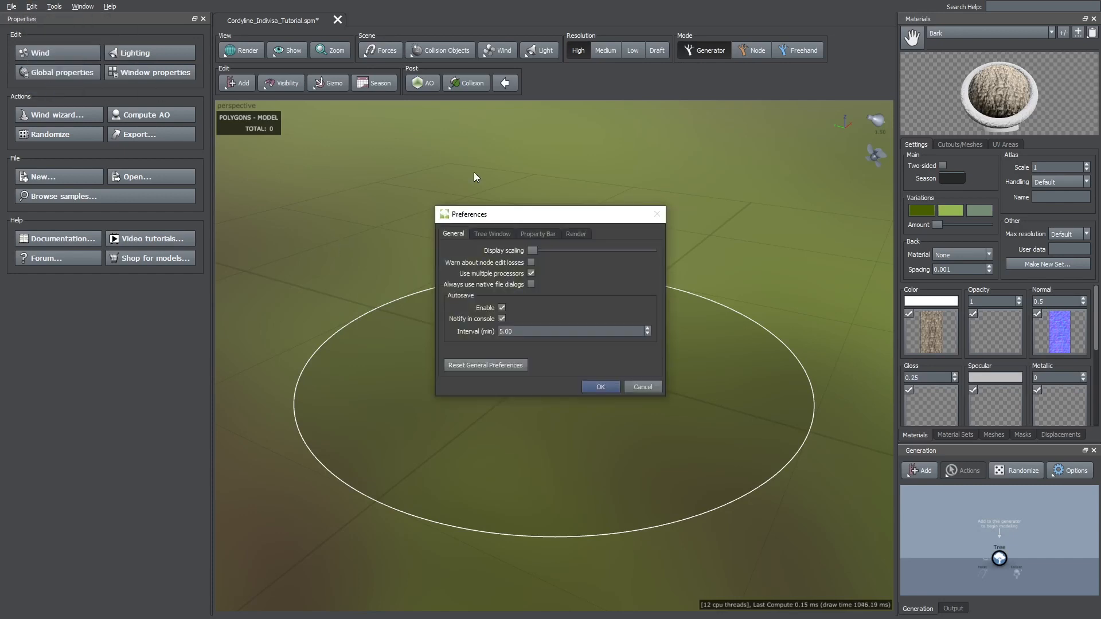
- Close Preferences, leave materials unchanged, and select the tree root to bring up trunk presets
{"action": "left_click", "coordinate": [601, 386]}
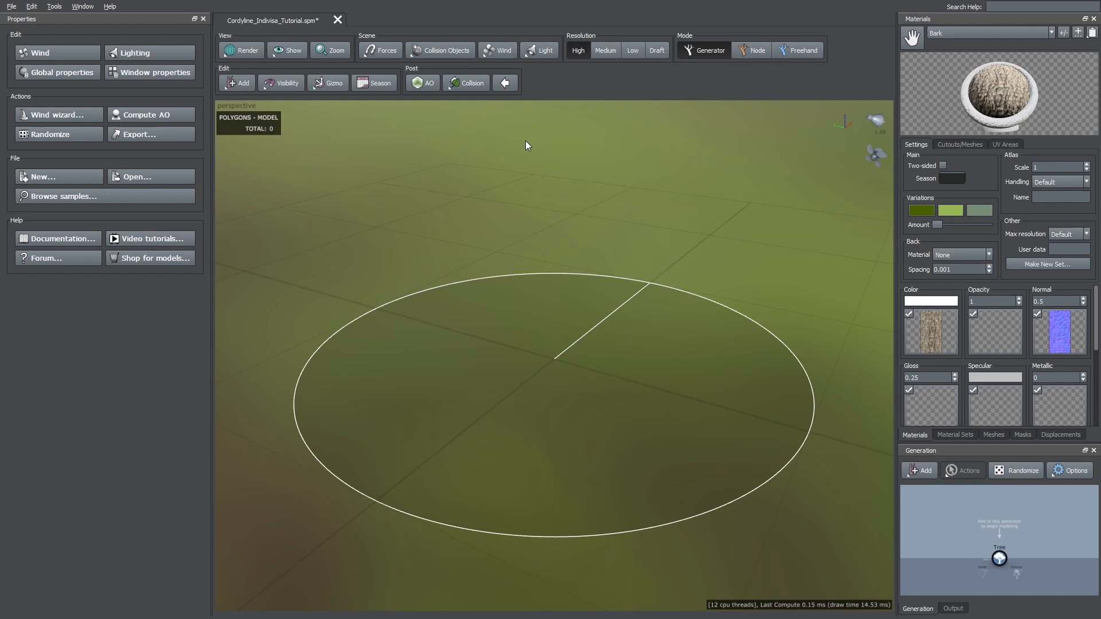
{"action": "left_click", "coordinate": [539, 49]}
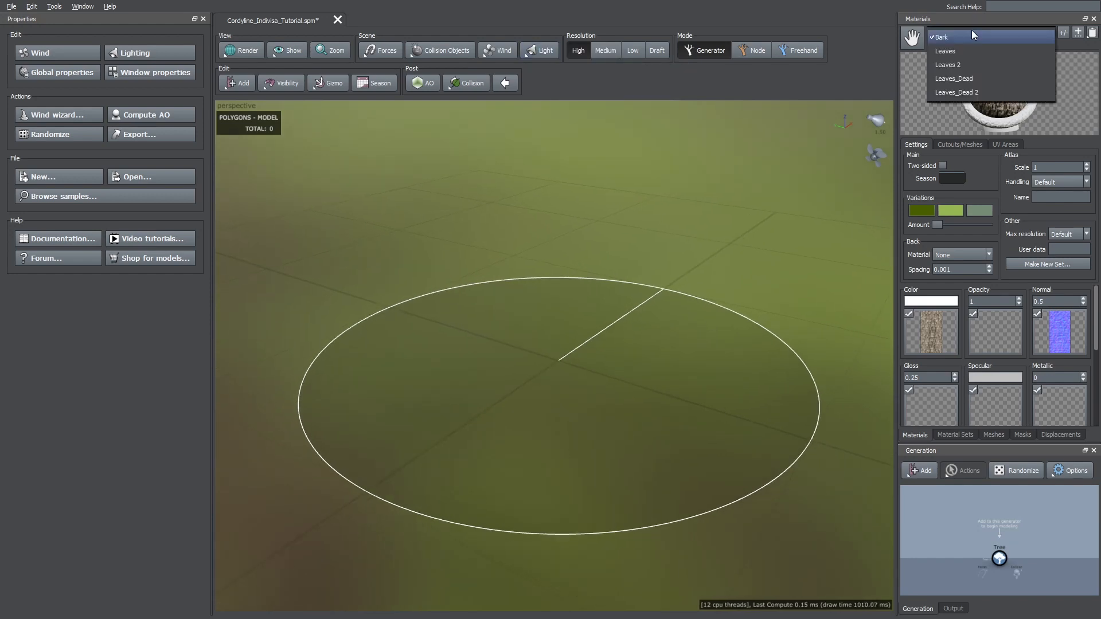
{"action": "left_click", "coordinate": [940, 37]}
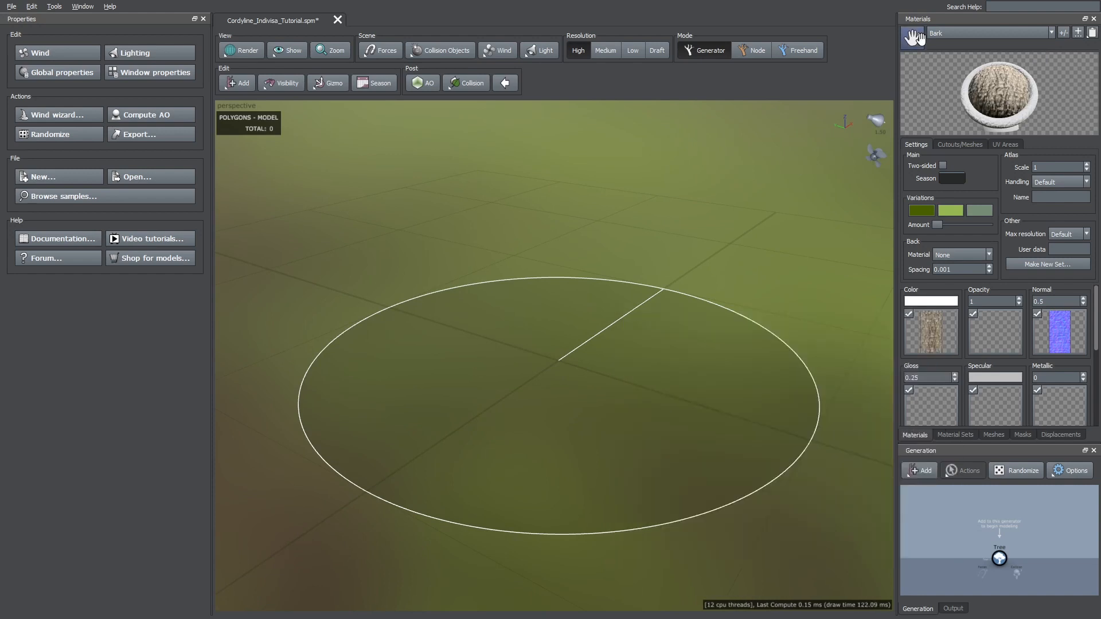
{"action": "left_click", "coordinate": [994, 32]}
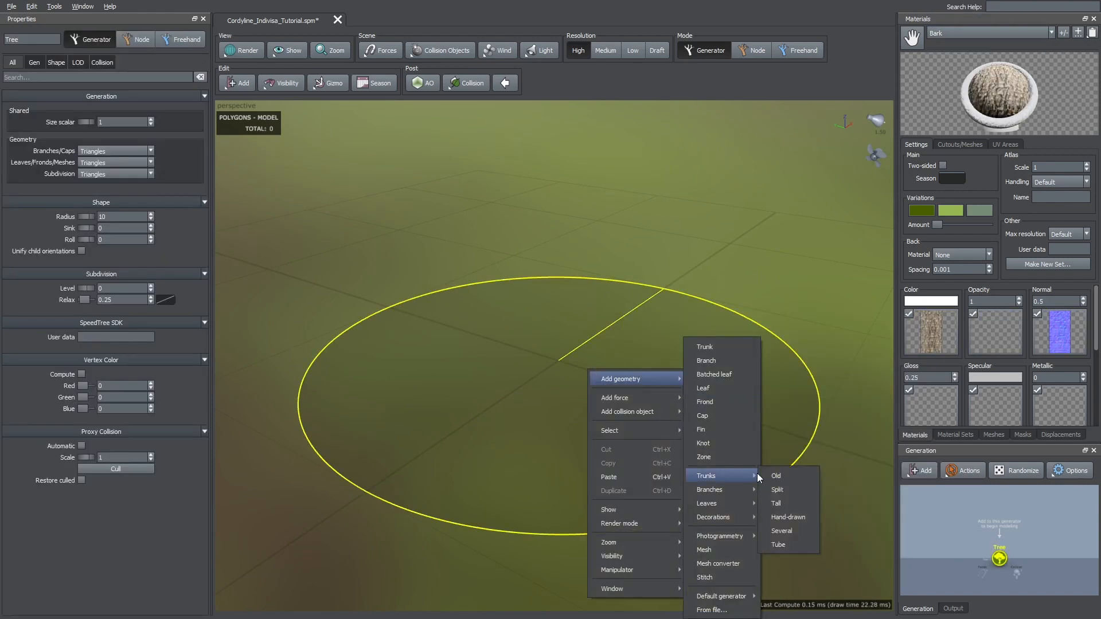
- Add a Tube trunk, taper its Skin Radius toward the top and set UV Twist Amount to 0.08
{"action": "left_click", "coordinate": [777, 544]}
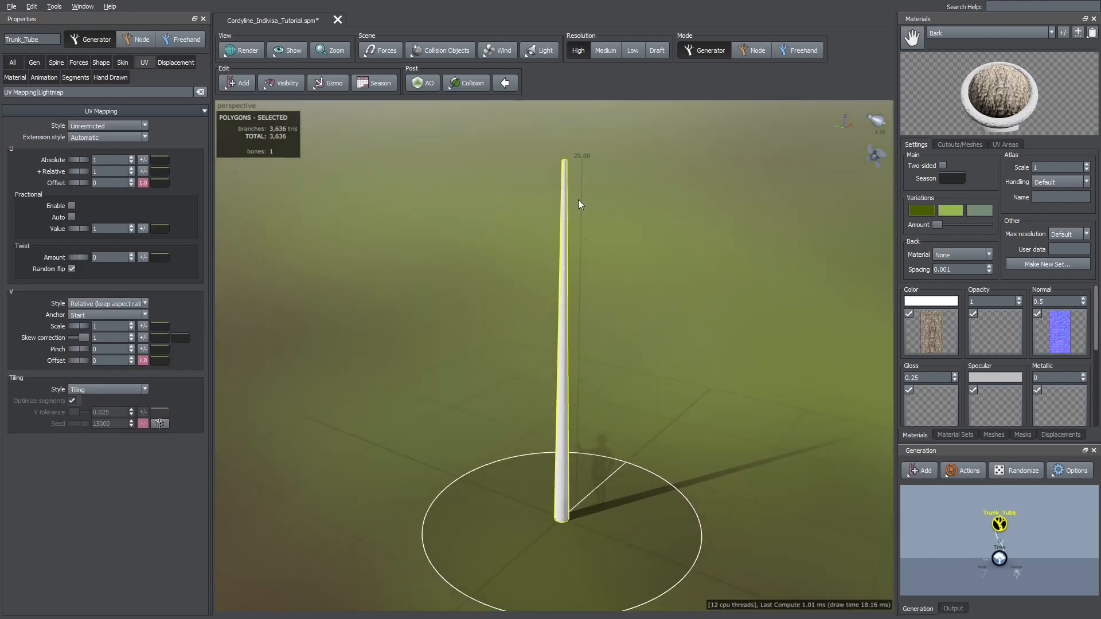
{"action": "left_click", "coordinate": [53, 61]}
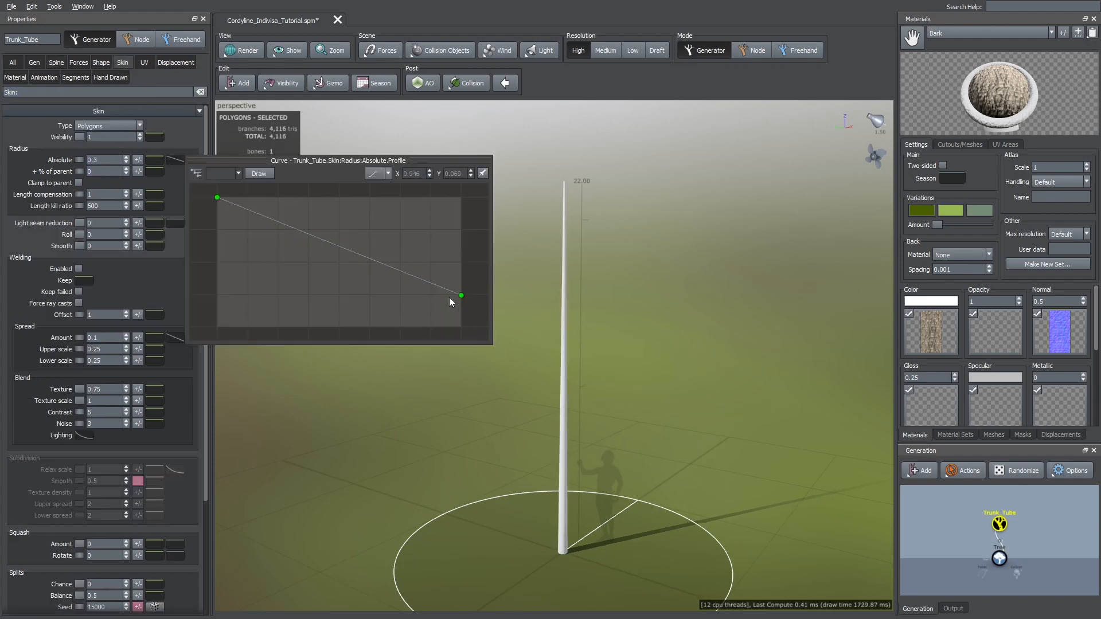
{"action": "left_click_drag", "start_coordinate": [459, 295], "coordinate": [461, 230]}
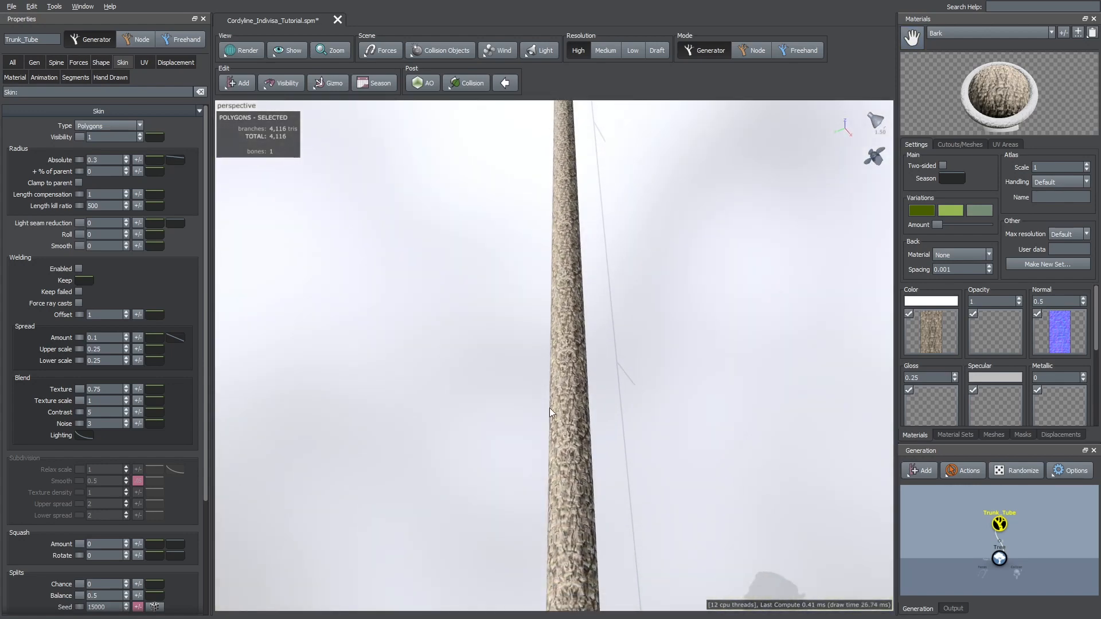
{"action": "left_click", "coordinate": [144, 62]}
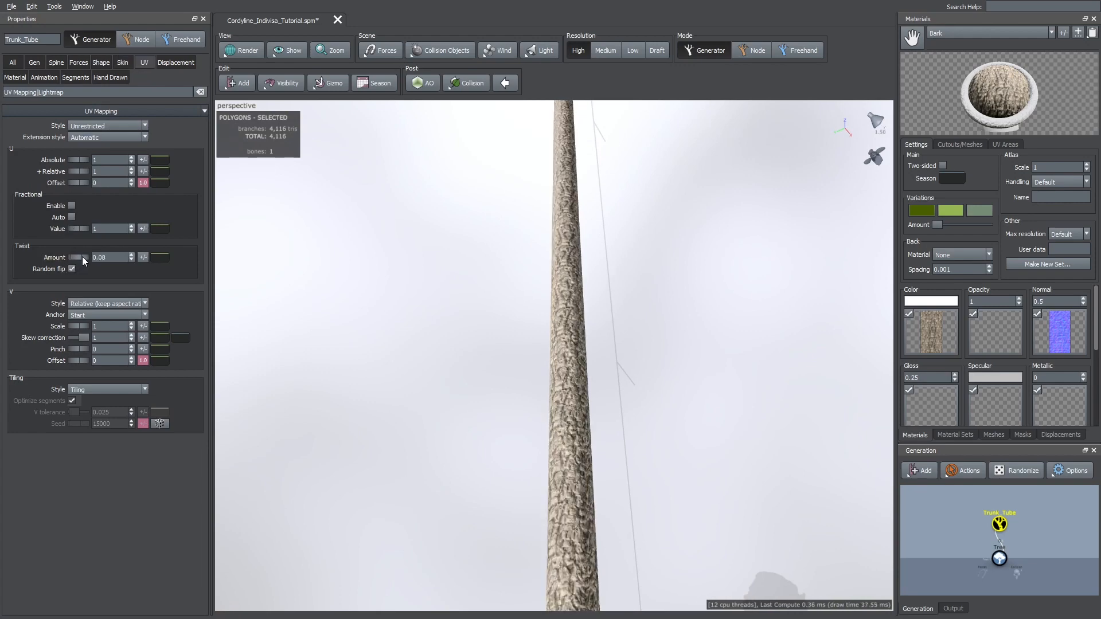
{"action": "left_click_drag", "start_coordinate": [81, 257], "coordinate": [95, 257]}
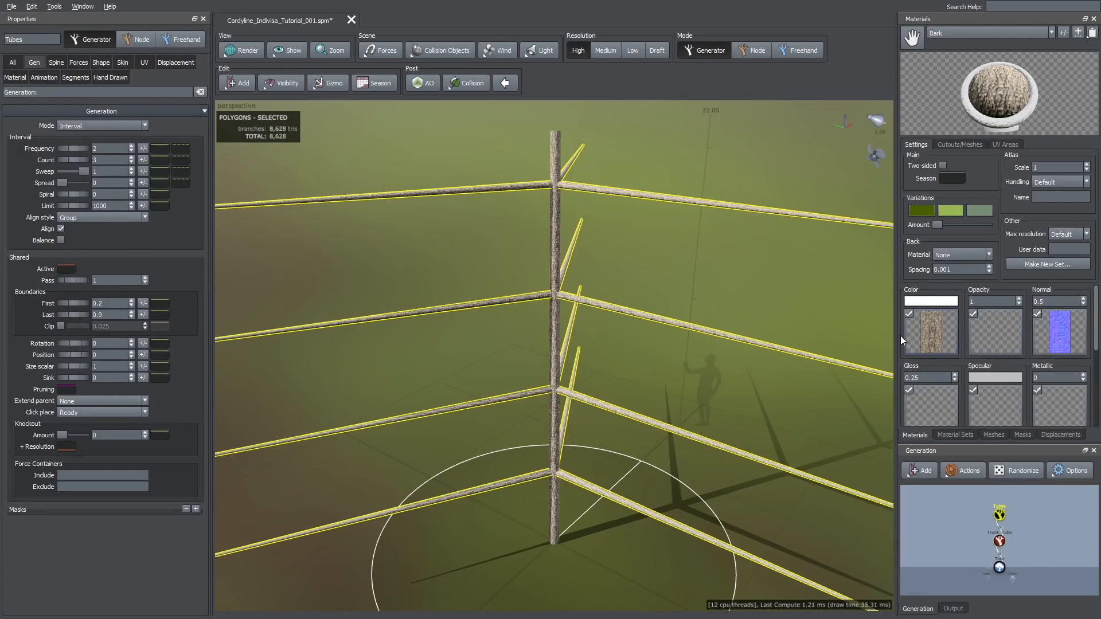
- Generate crown branches in 6 absolute steps of 12, spine length 7, boundaries 0.95-0.98
{"action": "left_click", "coordinate": [102, 126]}
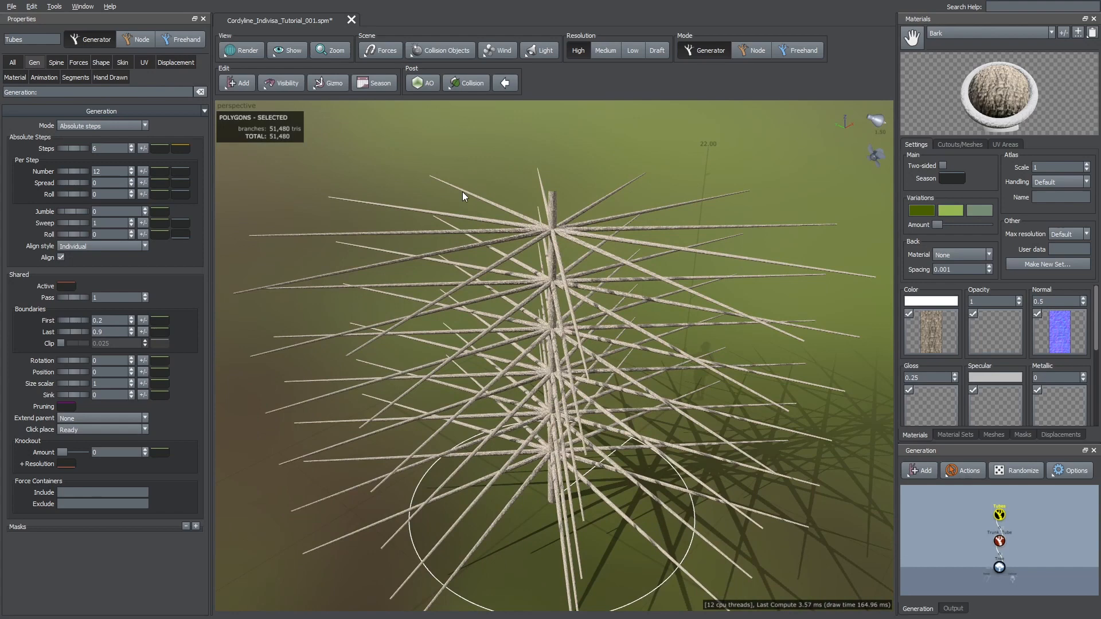
{"action": "left_click", "coordinate": [53, 62]}
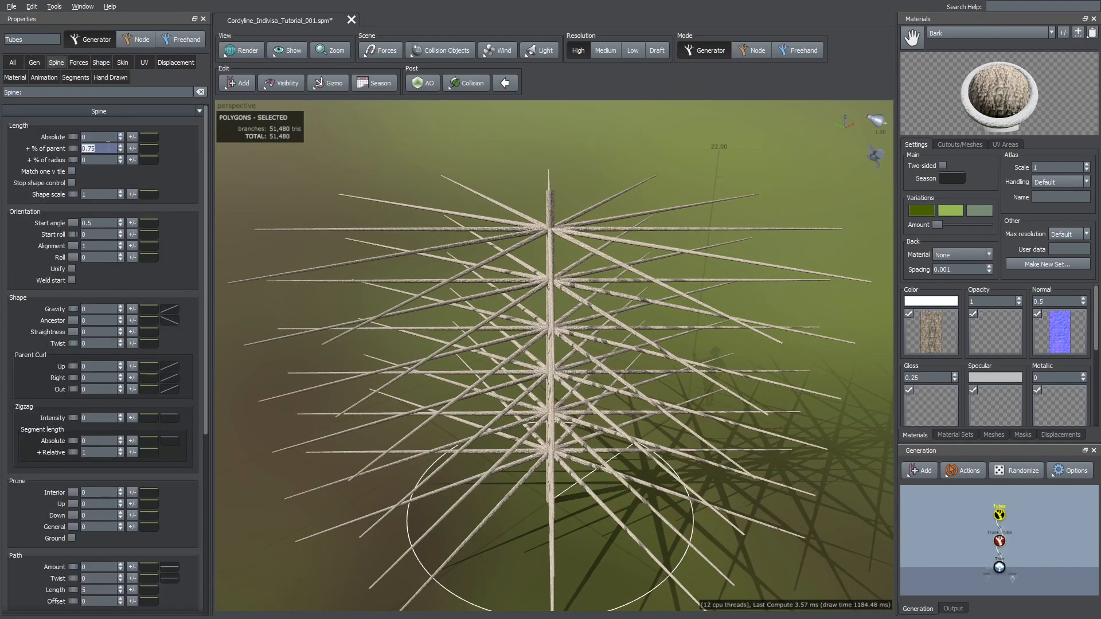
{"action": "type", "text": "7"}
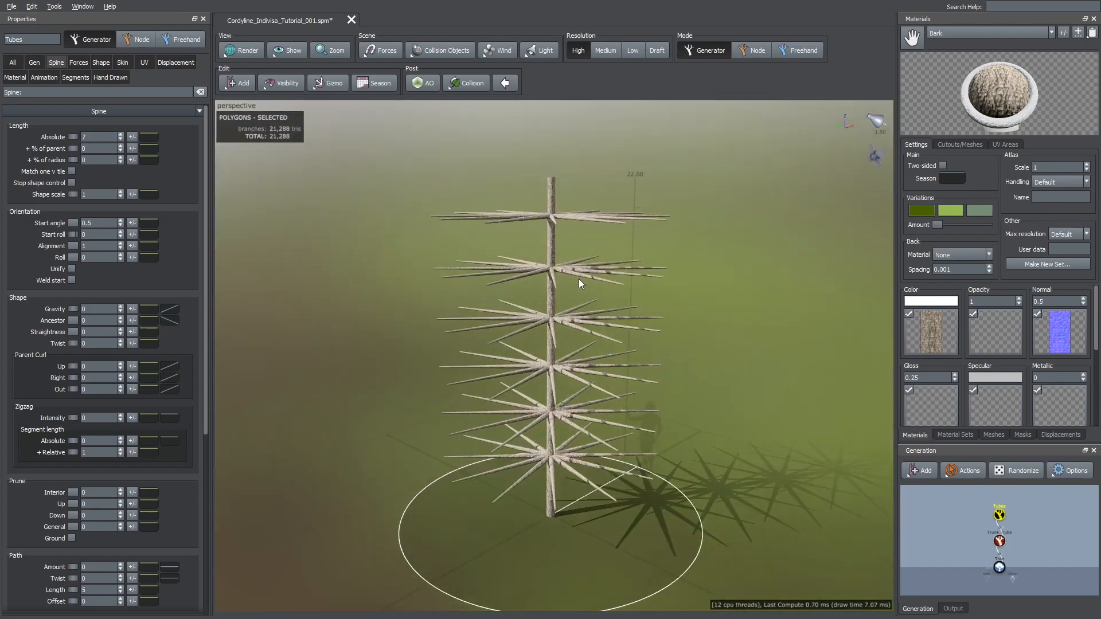
{"action": "left_click", "coordinate": [34, 62]}
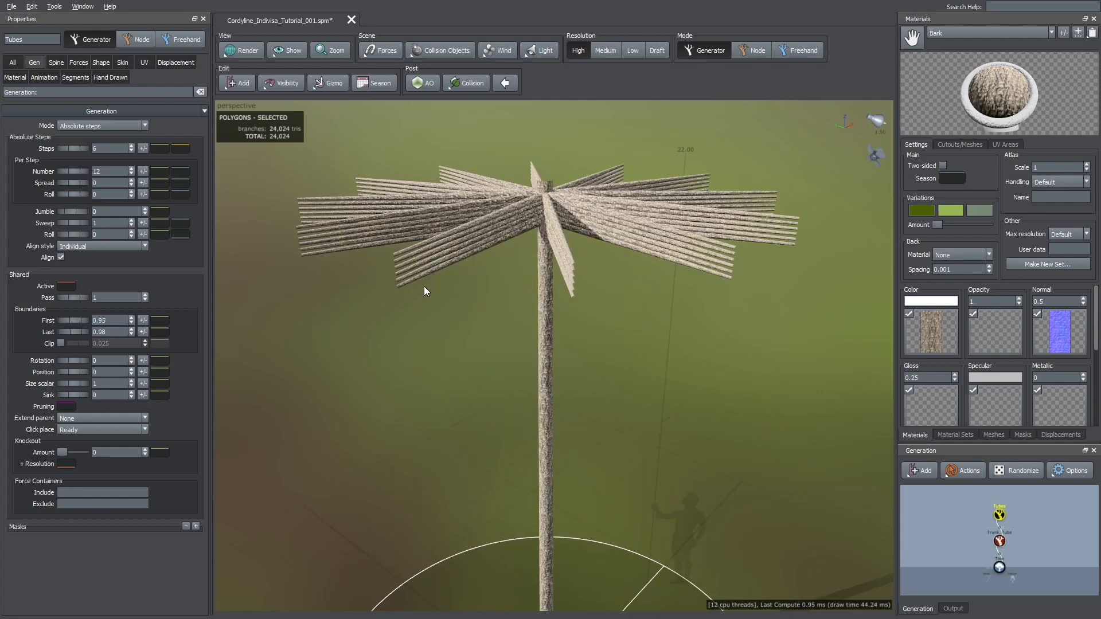
{"action": "left_click", "coordinate": [123, 62]}
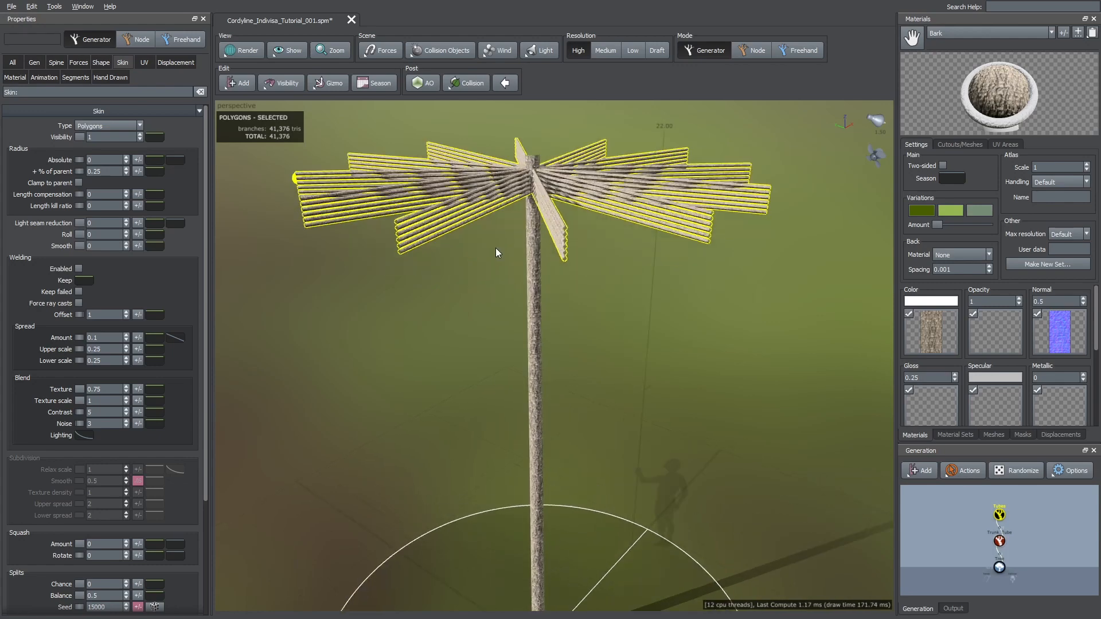
- Make the branches spine-only and add fronds wearing the Leaves material
{"action": "left_click", "coordinate": [108, 126]}
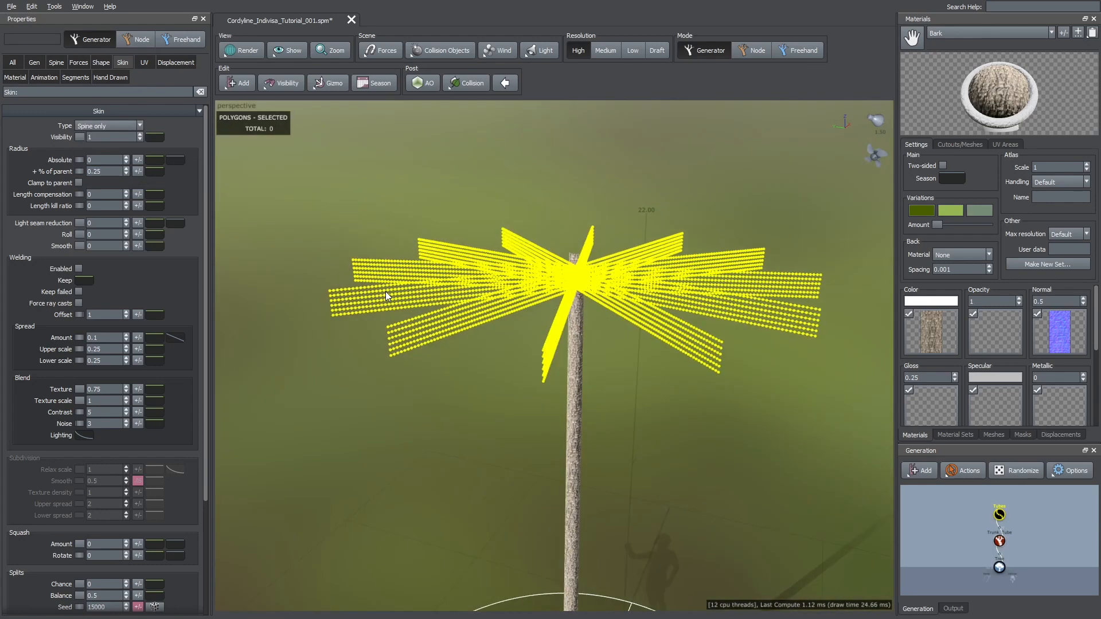
{"action": "right_click", "coordinate": [388, 296]}
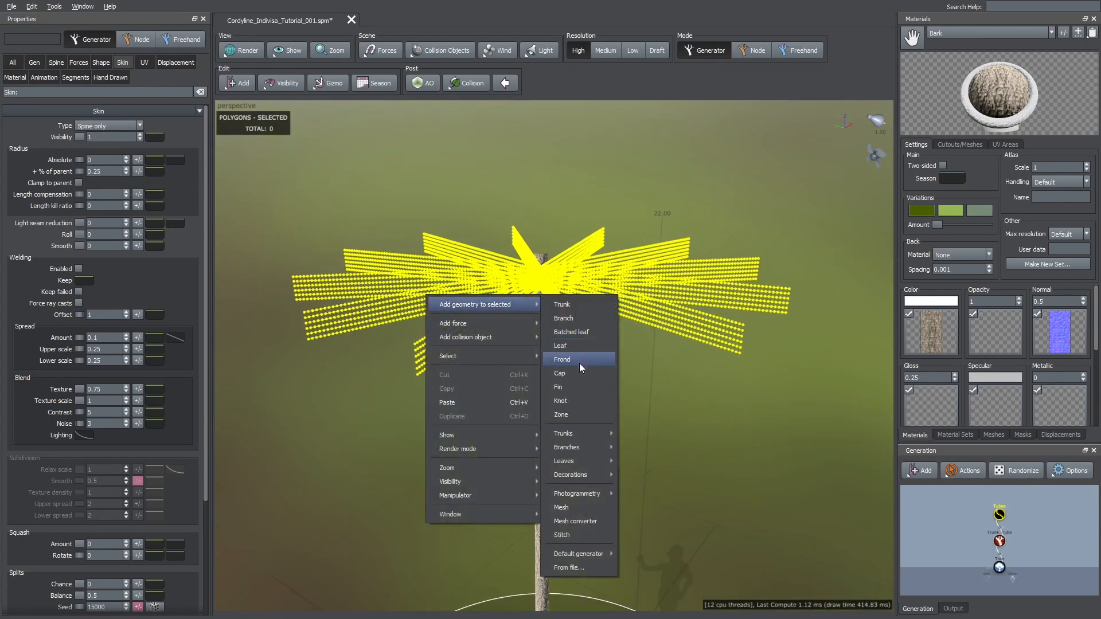
{"action": "left_click", "coordinate": [562, 359]}
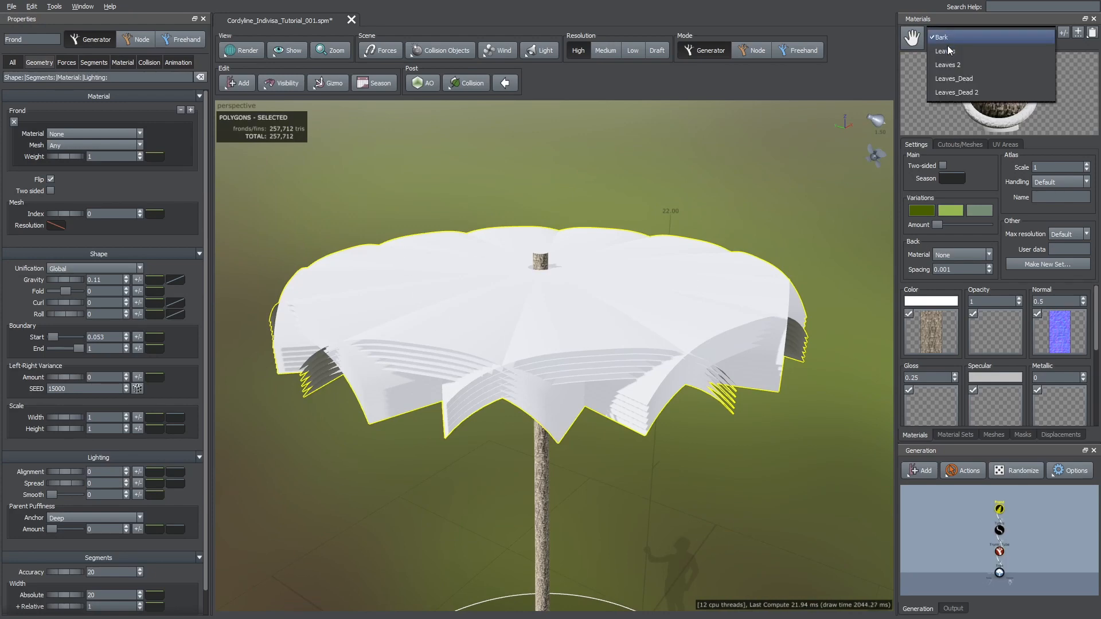
{"action": "left_click", "coordinate": [942, 51]}
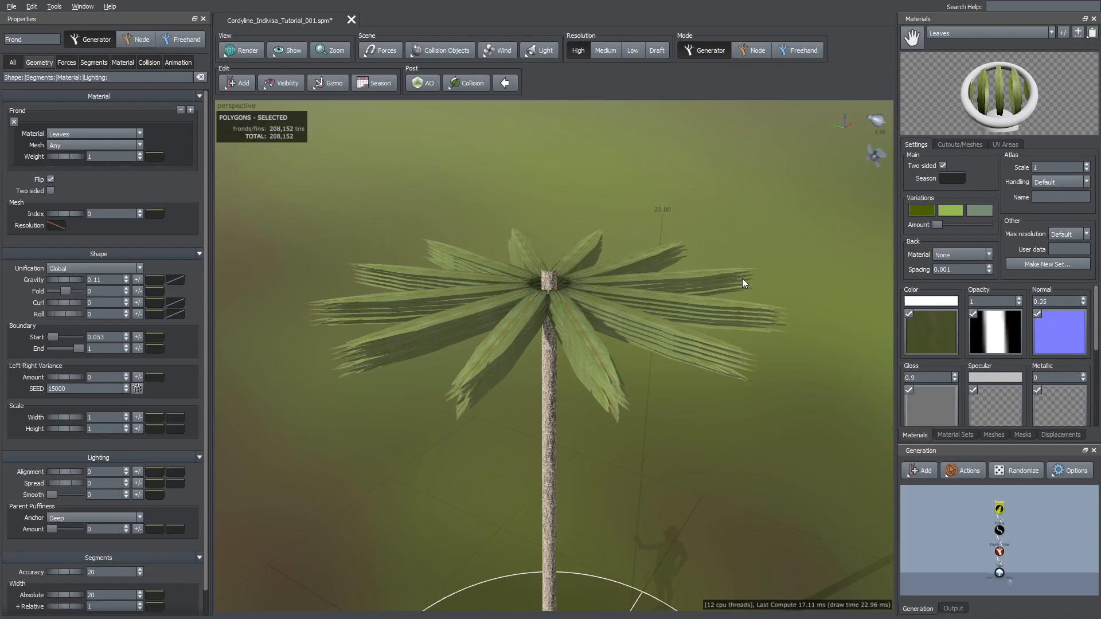
{"action": "left_click", "coordinate": [241, 50]}
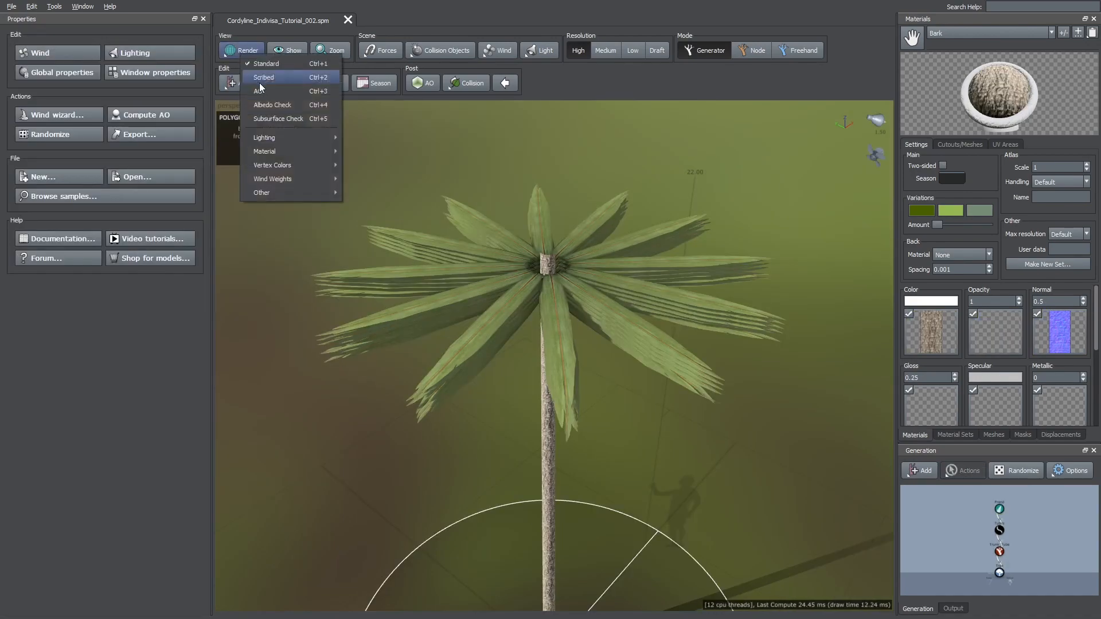
- In wireframe, set frond Width Absolute segments to 1, cutting triangles to about 19,824
{"action": "left_click", "coordinate": [263, 77]}
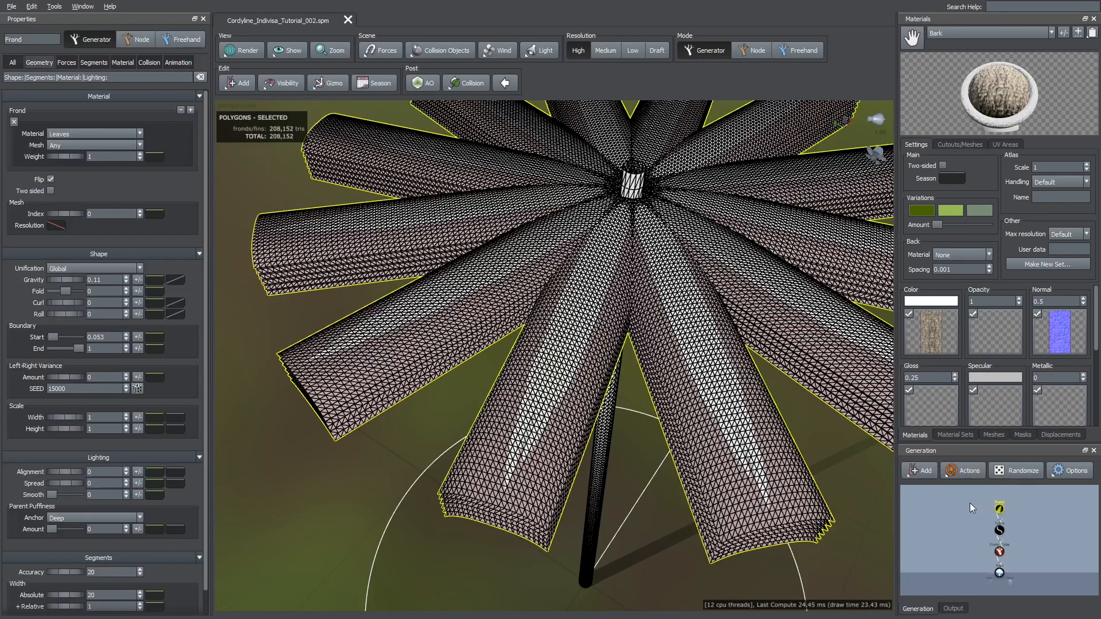
{"action": "left_click", "coordinate": [94, 62]}
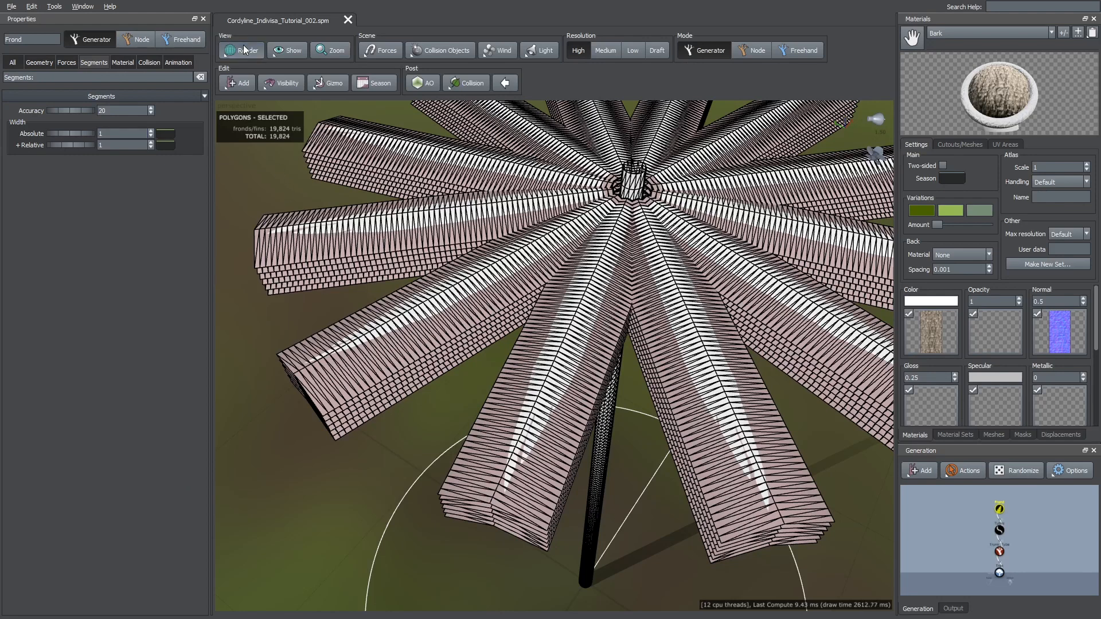
{"action": "left_click", "coordinate": [241, 50]}
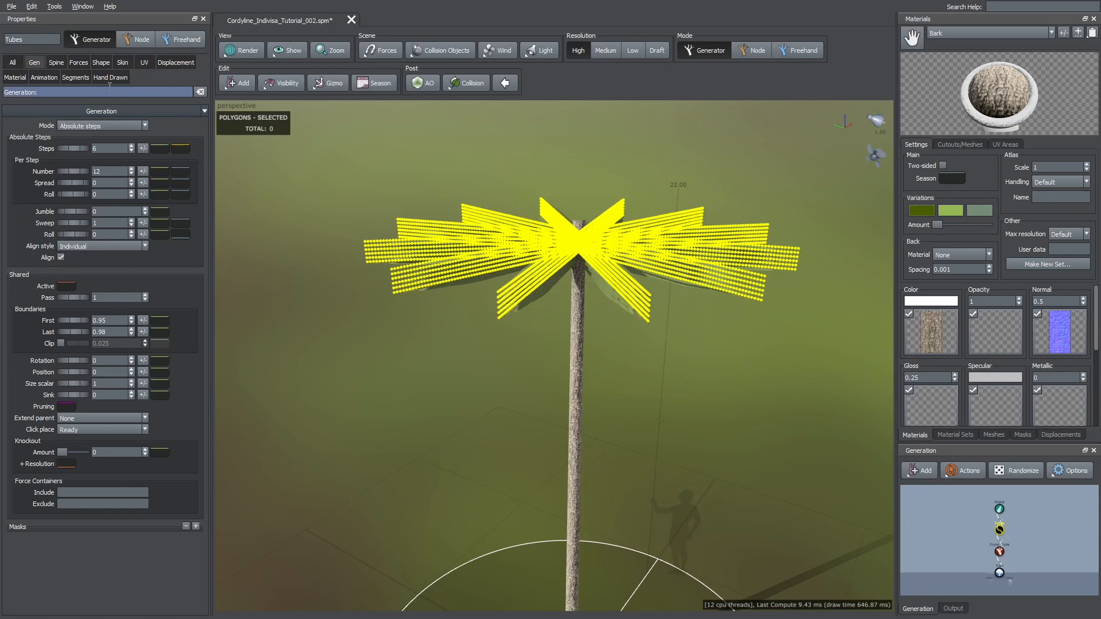
- Reshape the spine Start angle curve to fan fronds outward and set Gravity to 0.06
{"action": "left_click", "coordinate": [54, 62]}
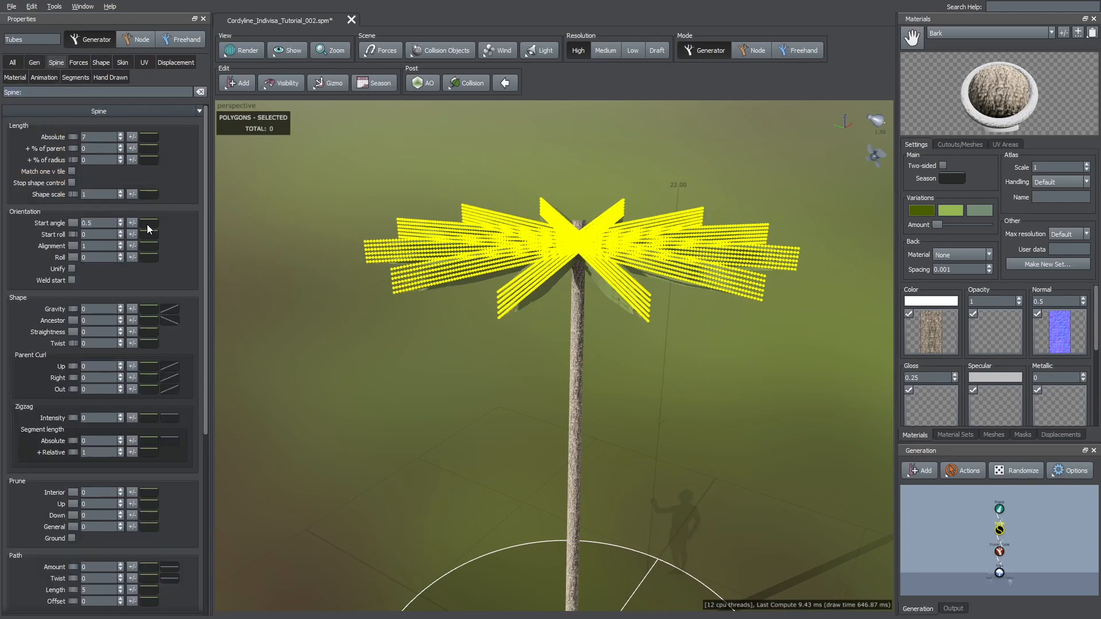
{"action": "left_click", "coordinate": [149, 222]}
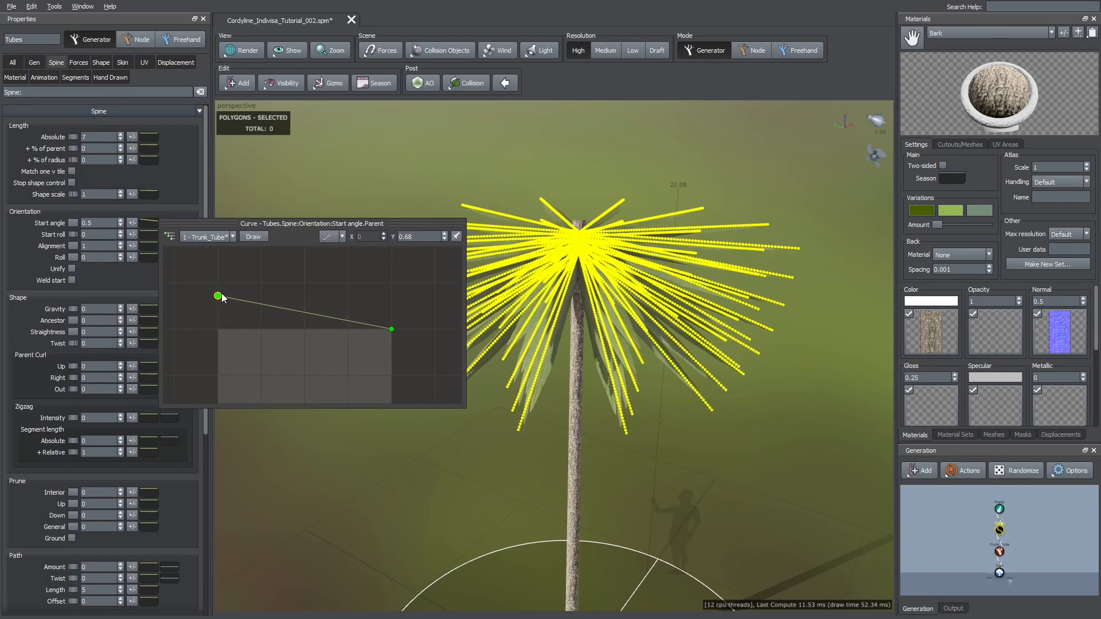
{"action": "left_click_drag", "start_coordinate": [391, 329], "coordinate": [372, 359]}
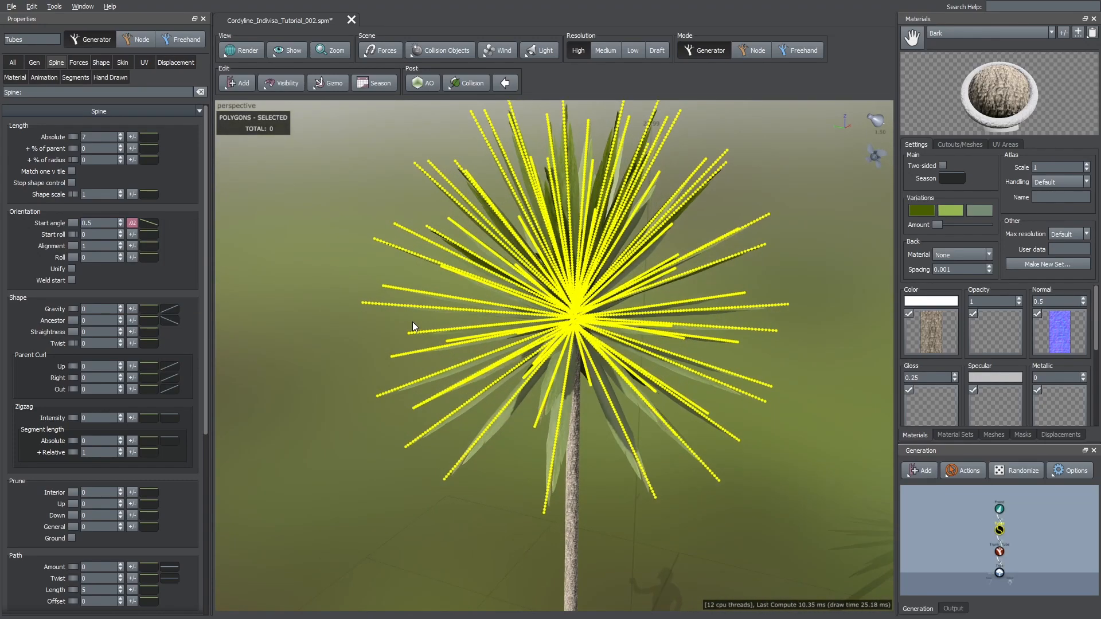
{"action": "left_click", "coordinate": [123, 62]}
{"action": "type", "text": ".06"}
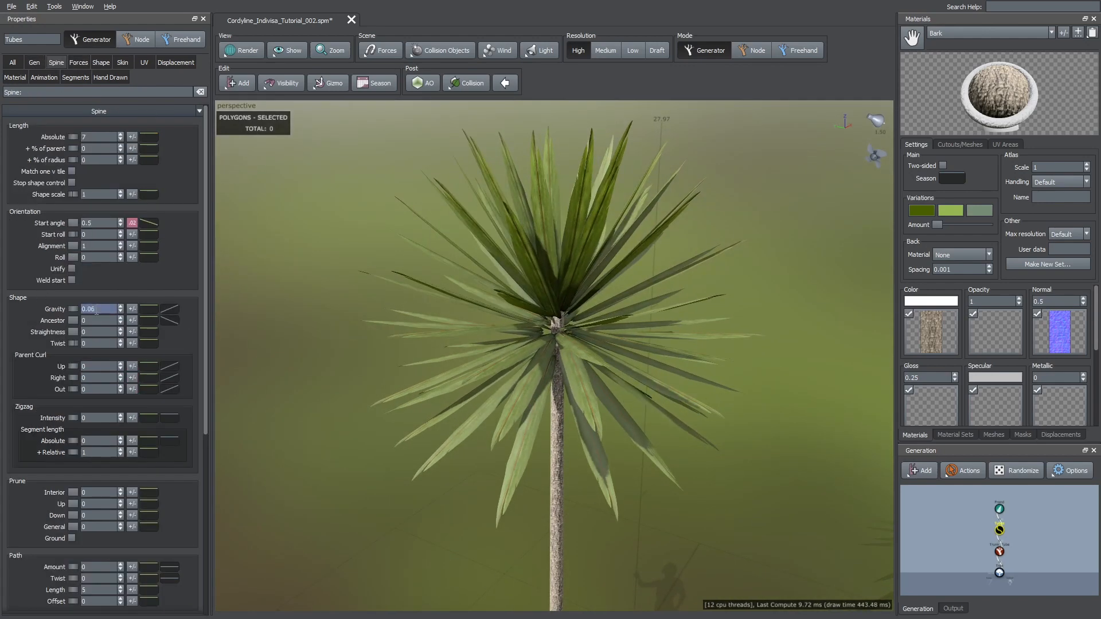
{"action": "left_click", "coordinate": [169, 309]}
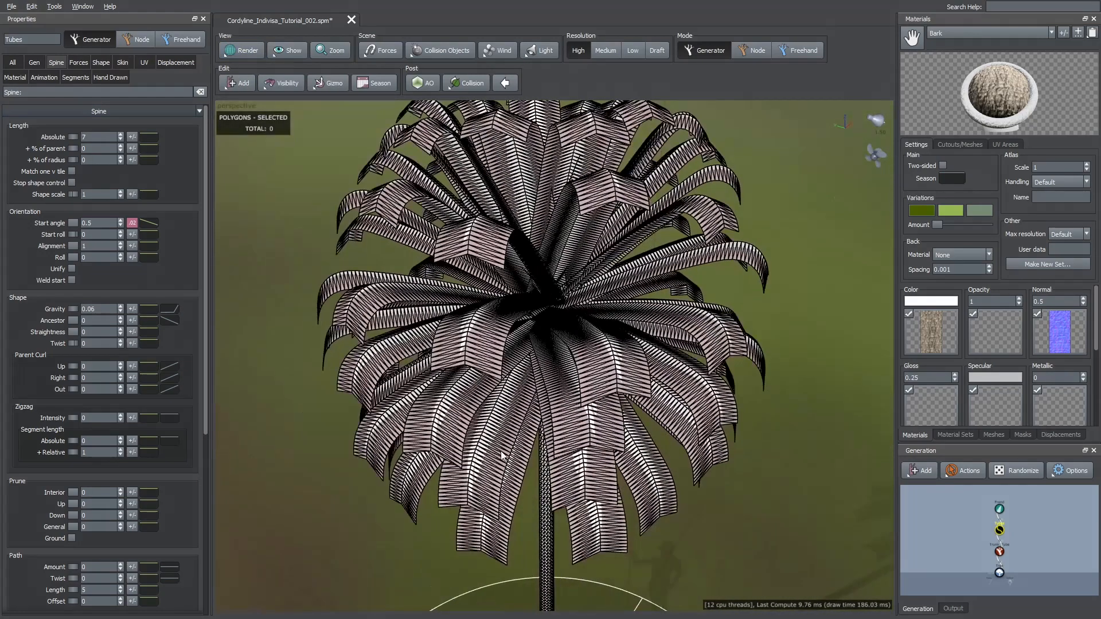
- Raise the spine Length Absolute segments to 22 so fronds bend smoothly, then view textured
{"action": "left_click", "coordinate": [76, 77]}
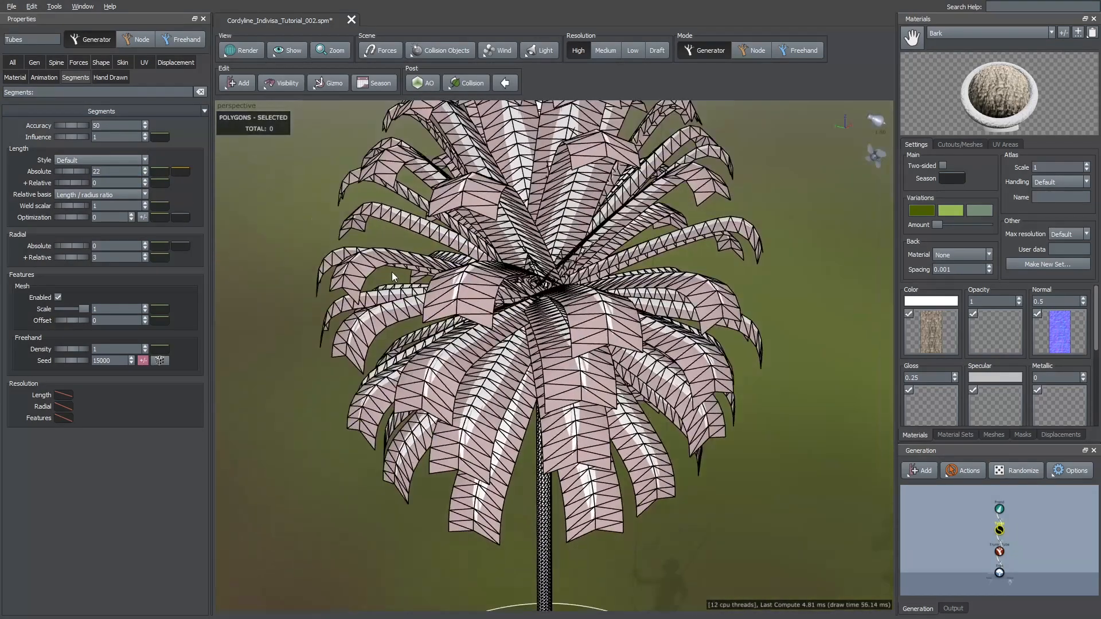
{"action": "left_click", "coordinate": [160, 171]}
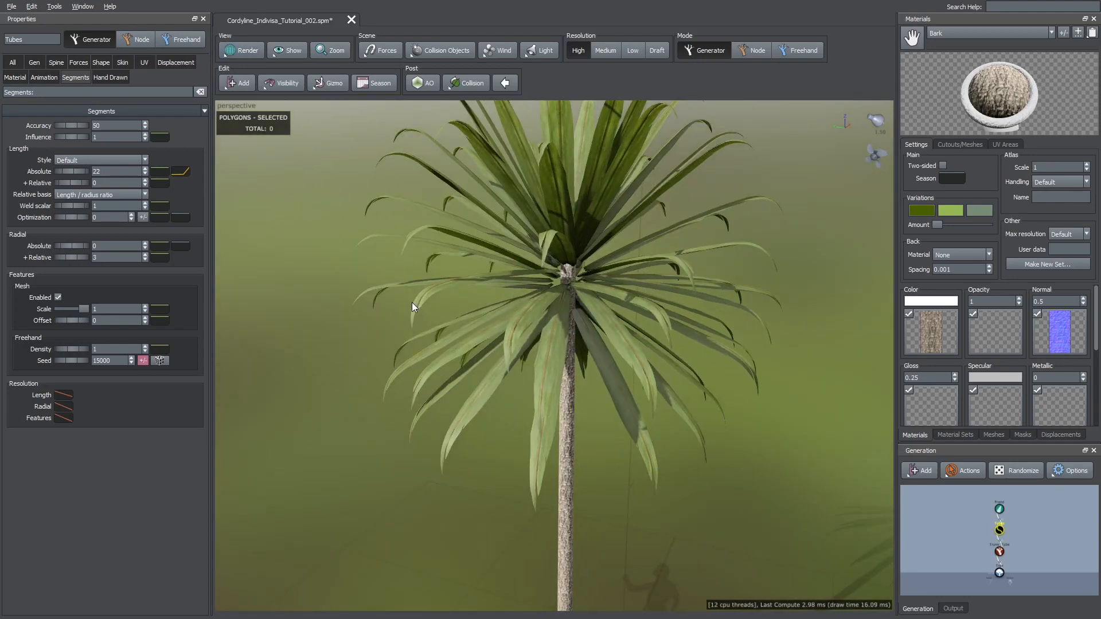
- Add a midpoint to the Gravity parent curve and lower its end for a declining droop profile
{"action": "left_click", "coordinate": [53, 62]}
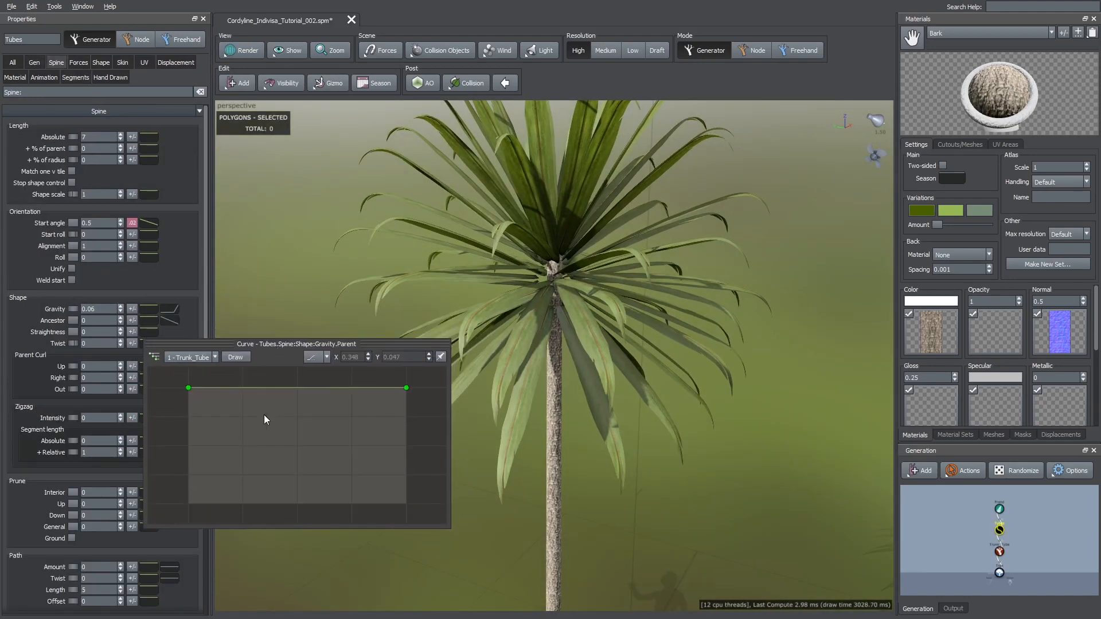
{"action": "left_click_drag", "start_coordinate": [406, 387], "coordinate": [389, 421]}
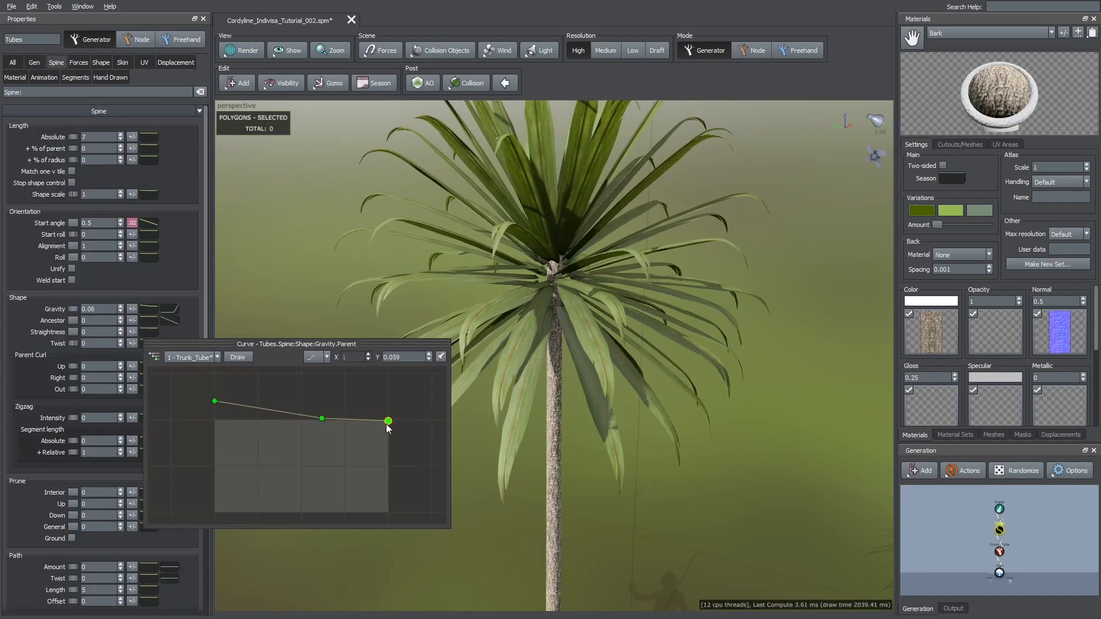
{"action": "left_click_drag", "start_coordinate": [388, 421], "coordinate": [365, 448]}
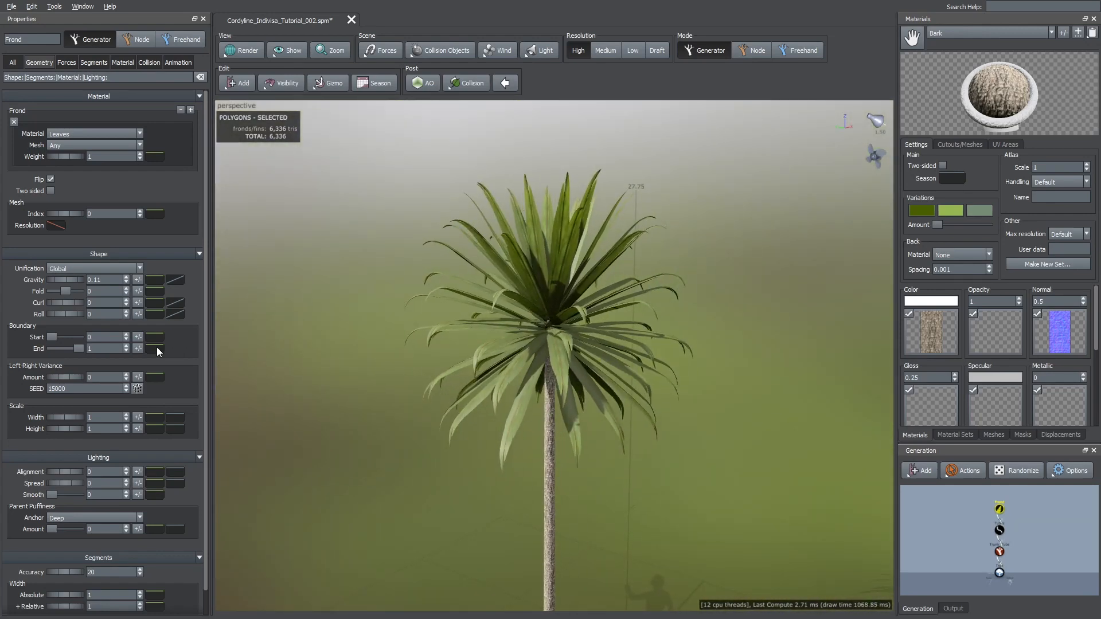
- Widen fronds to 1.1, set stepped generation with Late noise, and increase blade Roll
{"action": "left_click_drag", "start_coordinate": [53, 417], "coordinate": [67, 417]}
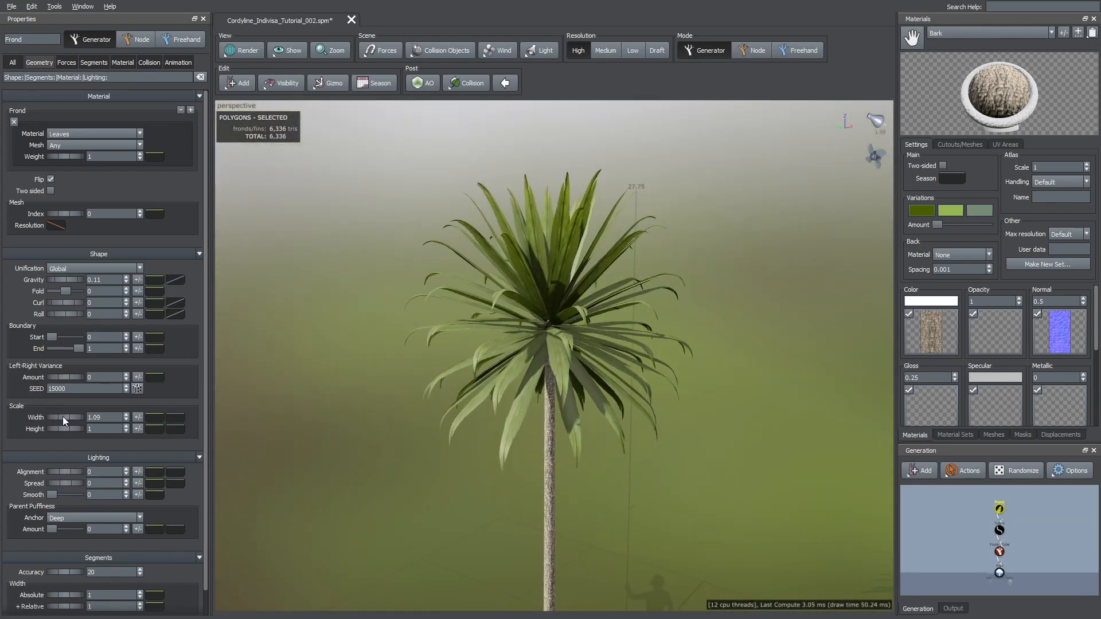
{"action": "left_click_drag", "start_coordinate": [63, 417], "coordinate": [79, 417]}
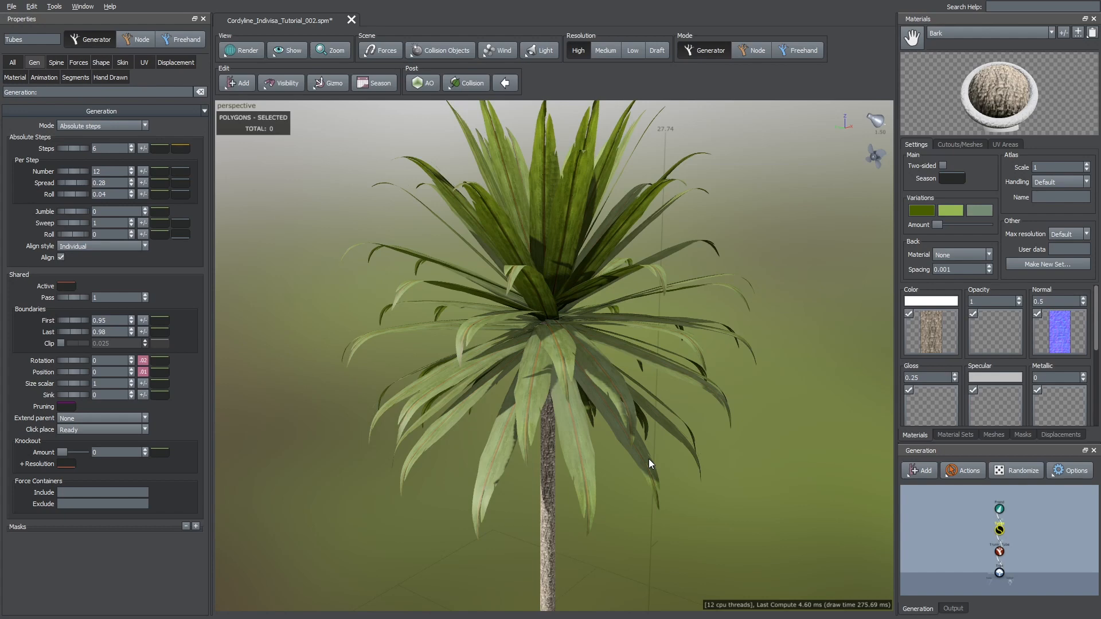
{"action": "left_click", "coordinate": [55, 62]}
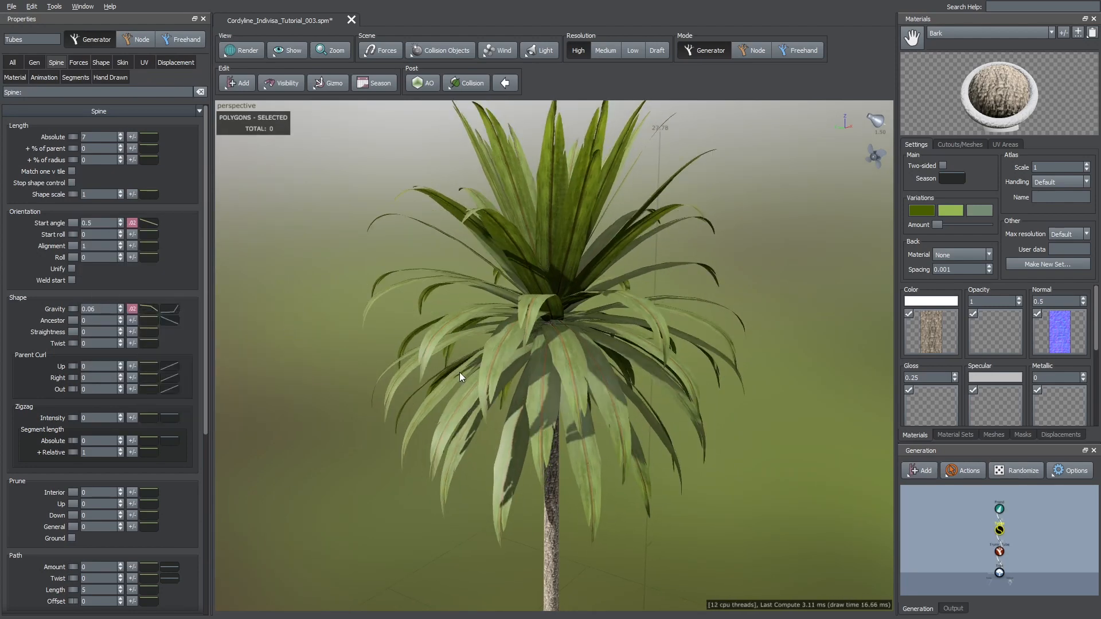
{"action": "scroll", "scroll_direction": "down", "scroll_amount": 3}
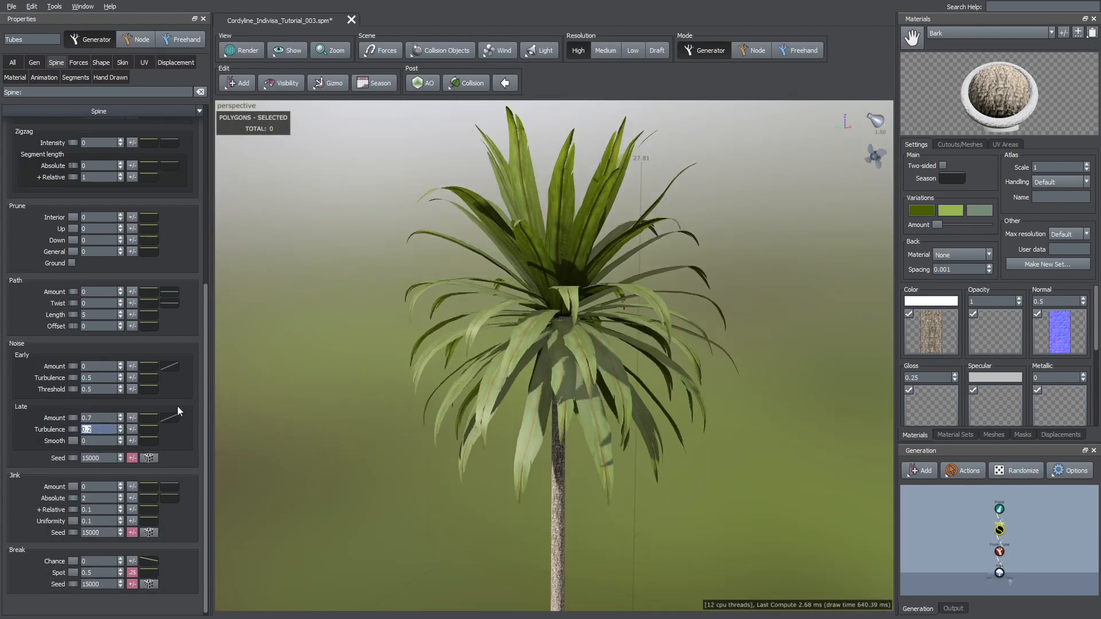
{"action": "left_click", "coordinate": [169, 417]}
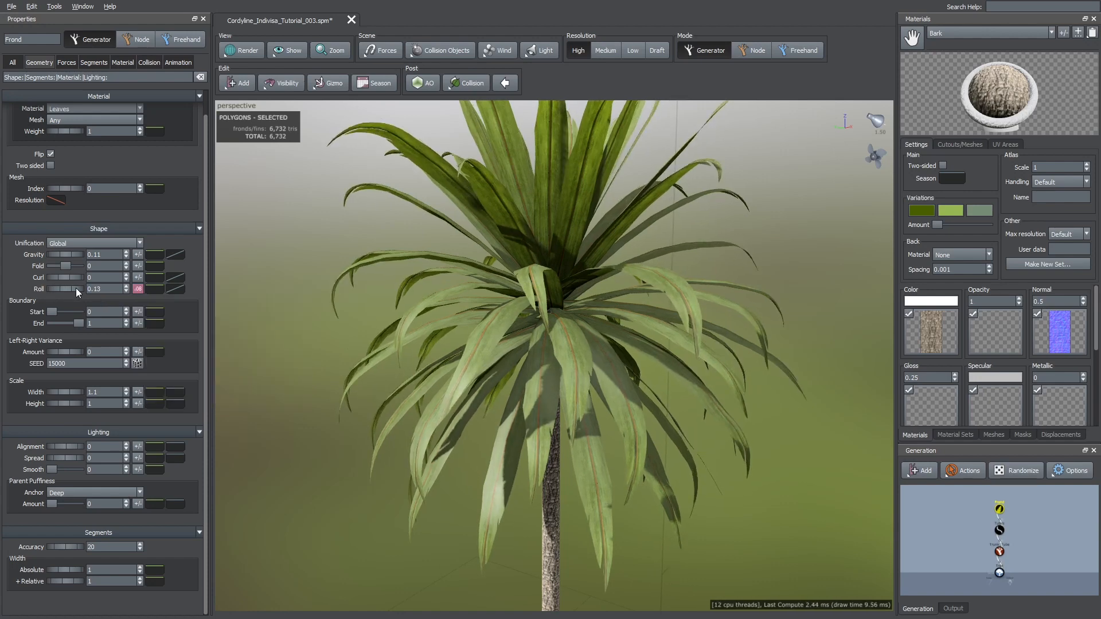
{"action": "left_click_drag", "start_coordinate": [77, 289], "coordinate": [99, 289]}
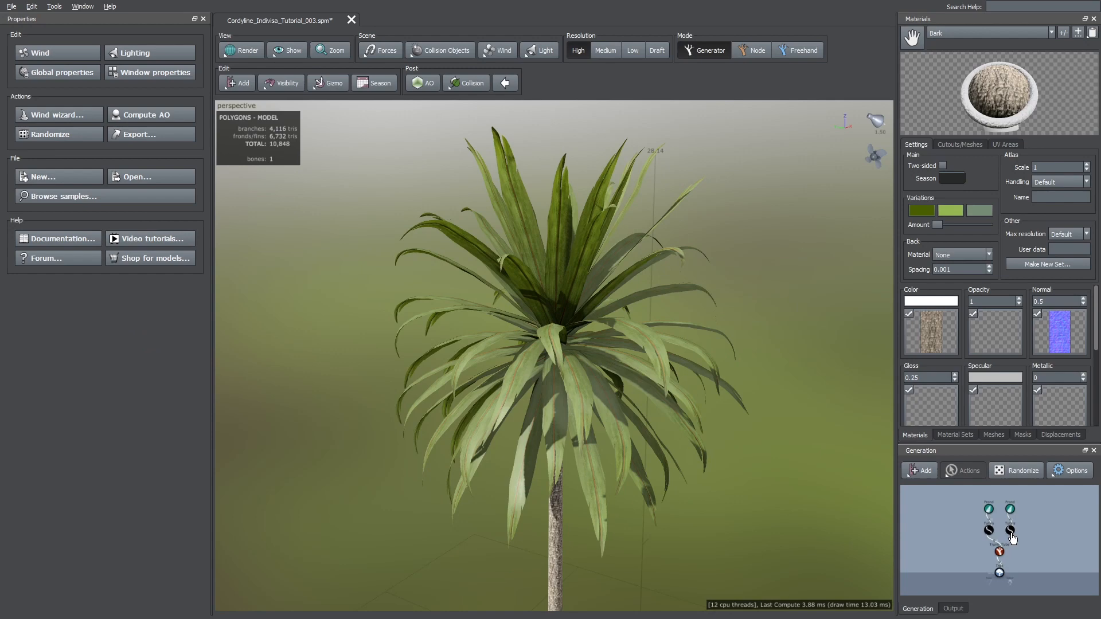
- Give the duplicated fronds the Leaves_Dead material, a steeper start angle and more droop
{"action": "left_click", "coordinate": [1009, 528]}
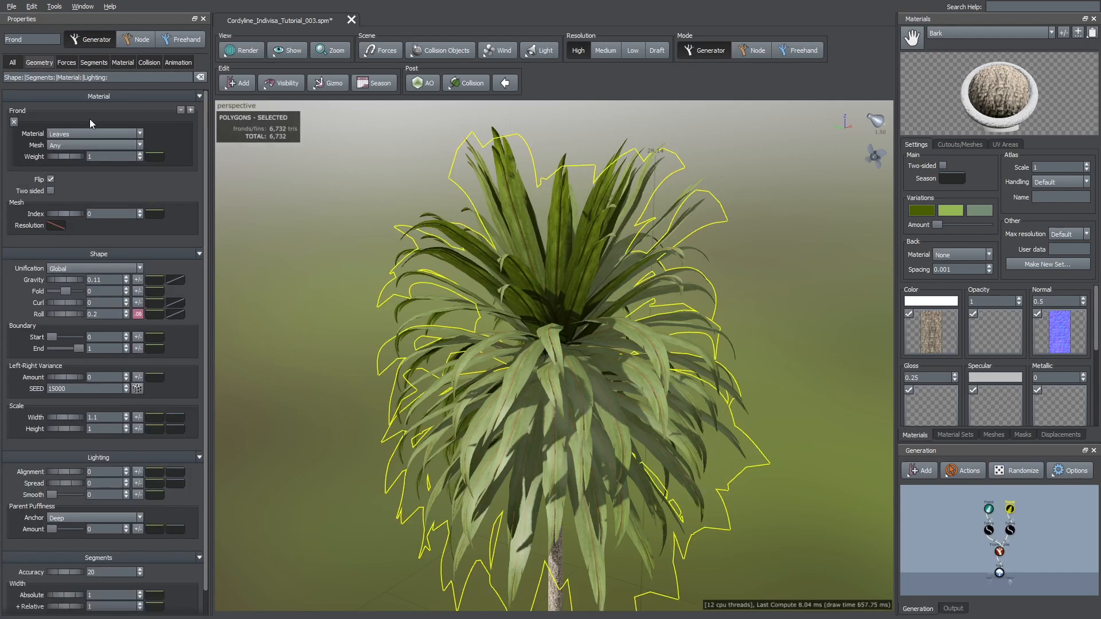
{"action": "left_click", "coordinate": [94, 133]}
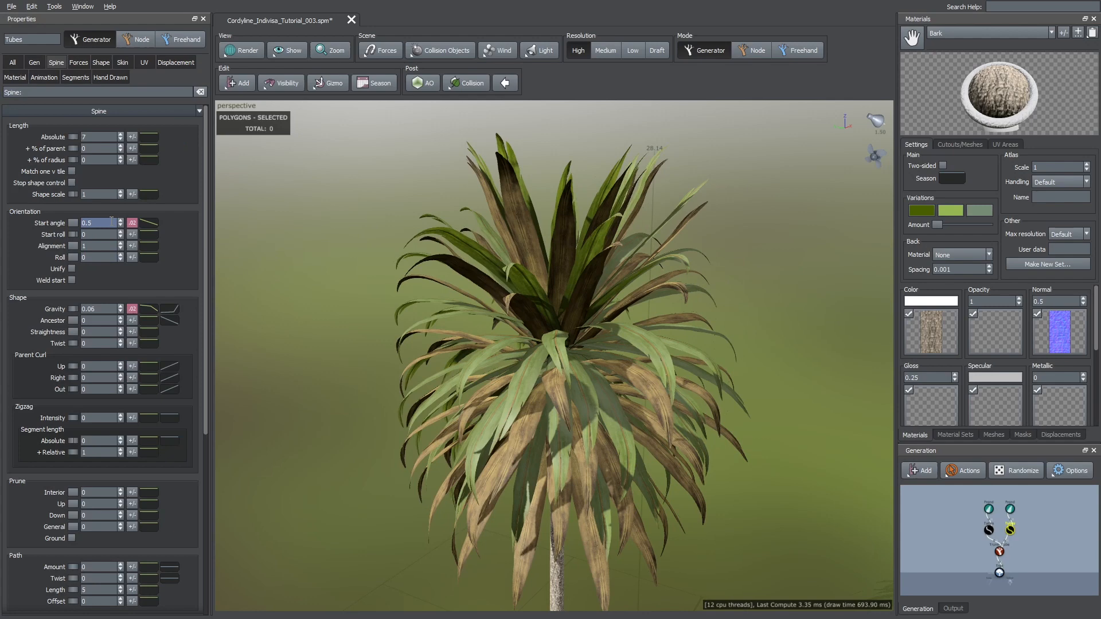
{"action": "left_click", "coordinate": [149, 222]}
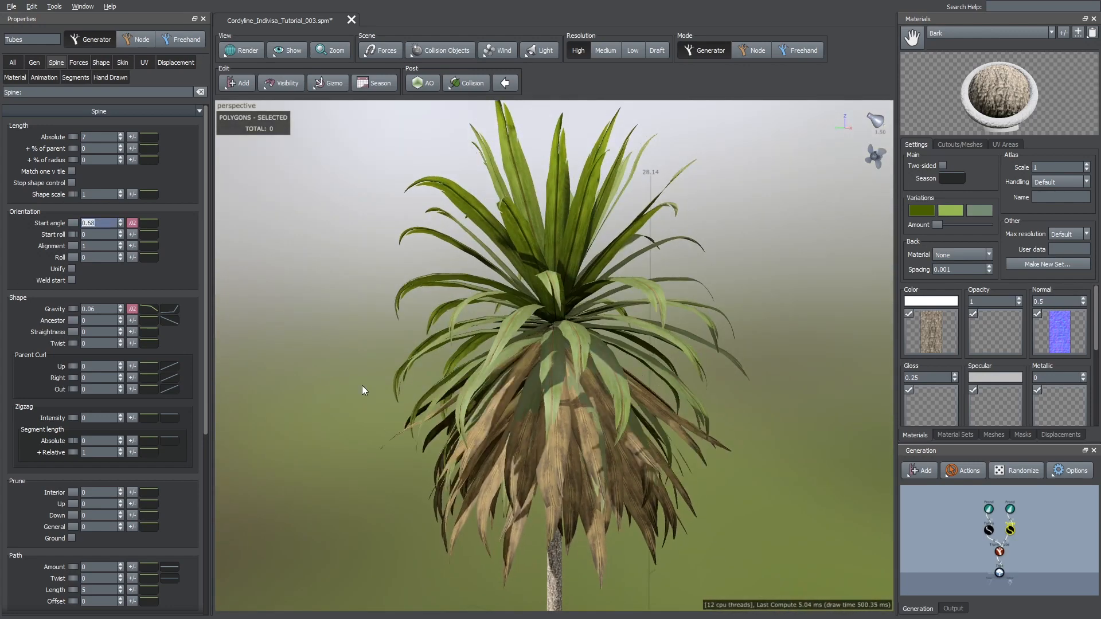
{"action": "left_click", "coordinate": [131, 223]}
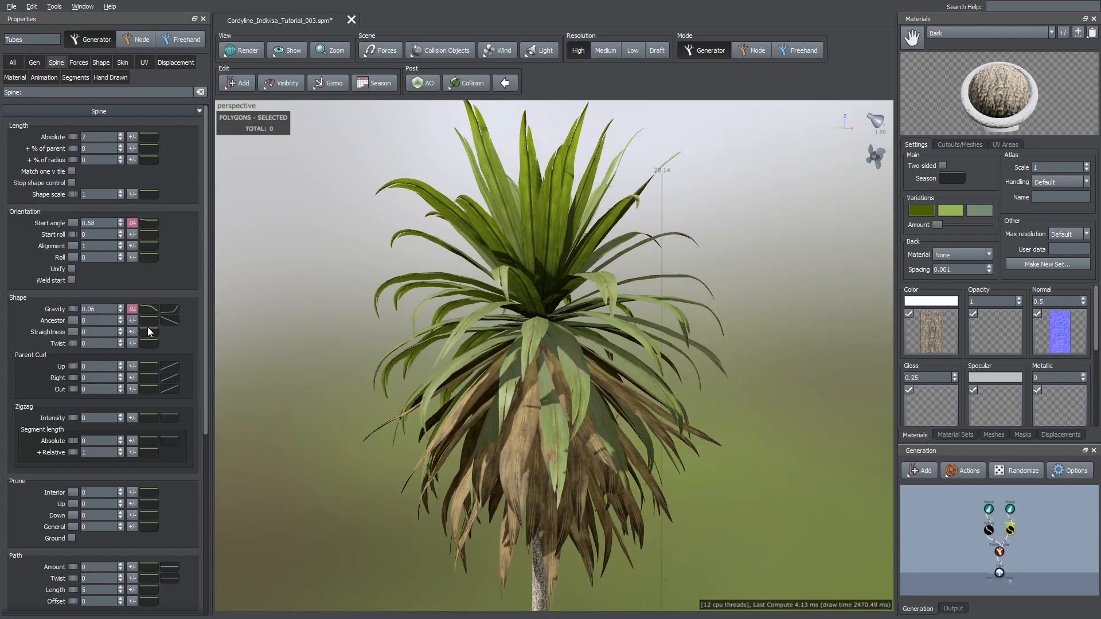
- Edit the dead fronds' Width profile curve so the leaves taper toward their tips
{"action": "left_click", "coordinate": [169, 309]}
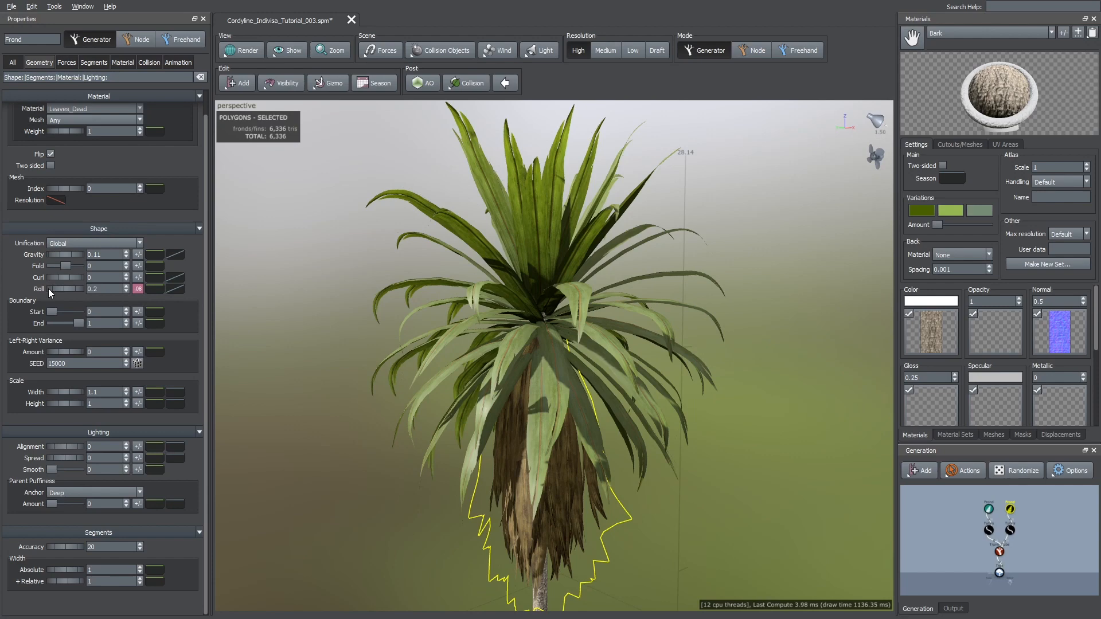
{"action": "left_click_drag", "start_coordinate": [77, 392], "coordinate": [62, 392]}
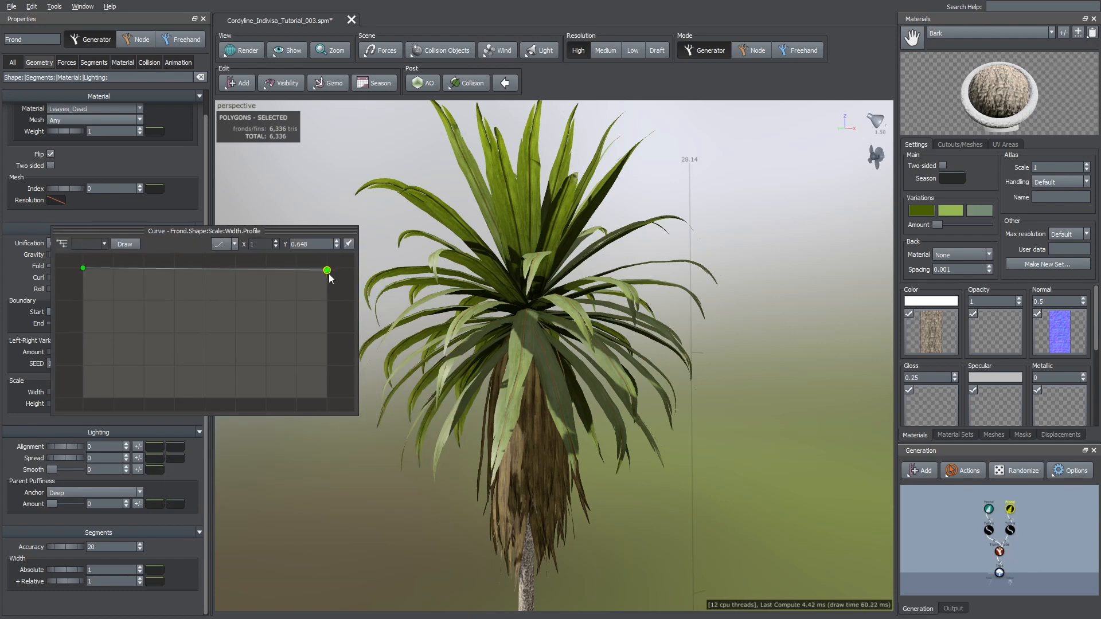
{"action": "left_click_drag", "start_coordinate": [326, 271], "coordinate": [327, 381]}
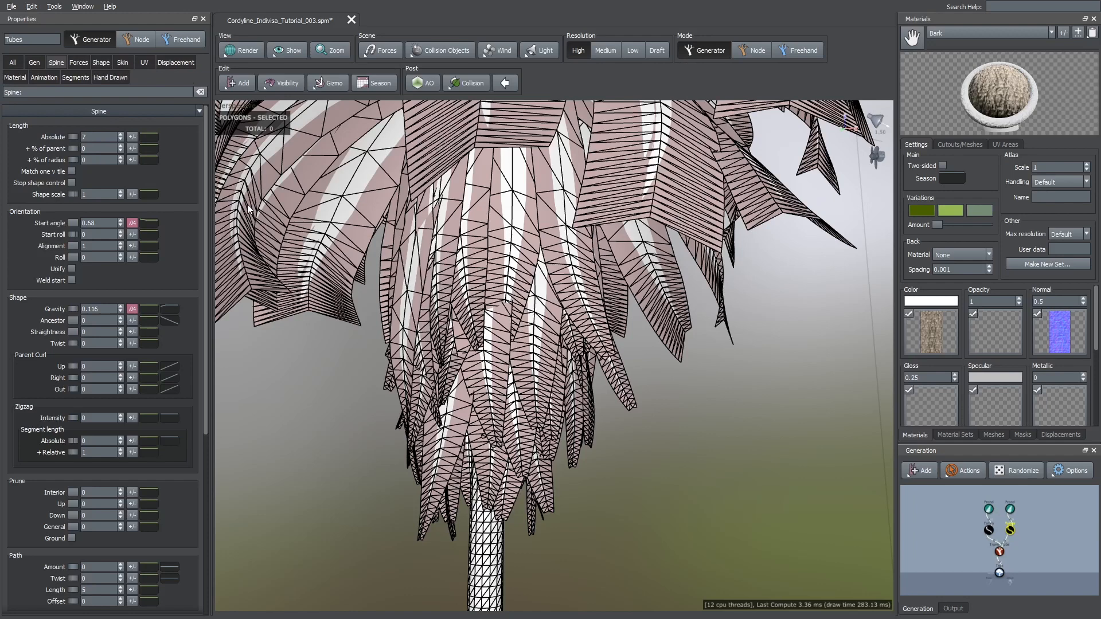
- Set the dead fronds' Spine Gravity to 0.116 and length segments to 11, then view textured
{"action": "left_click", "coordinate": [76, 77]}
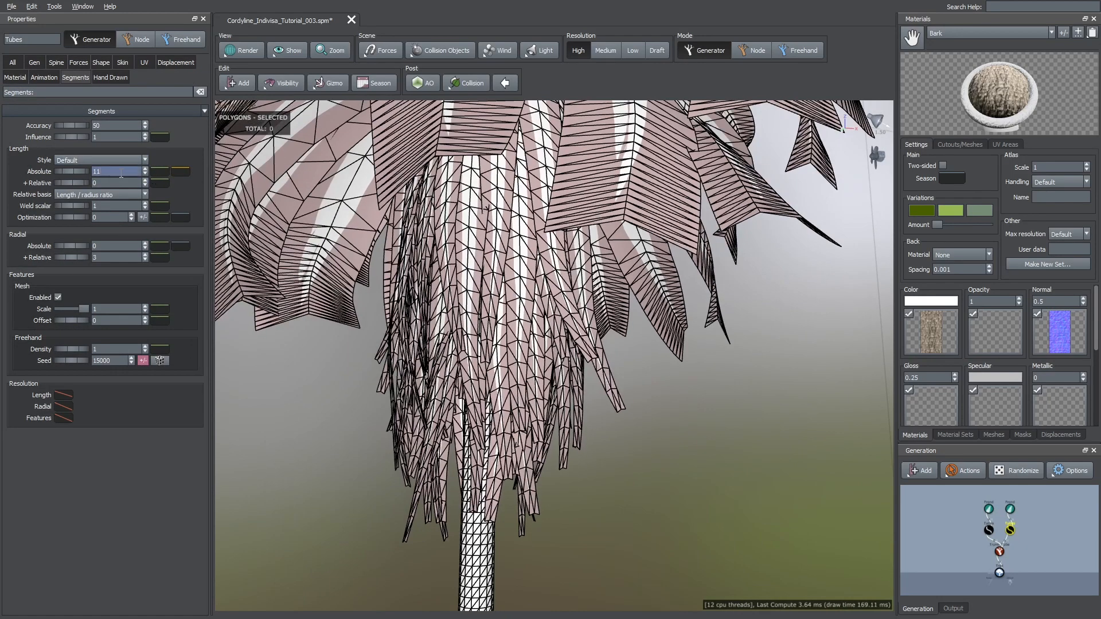
{"action": "left_click", "coordinate": [241, 50]}
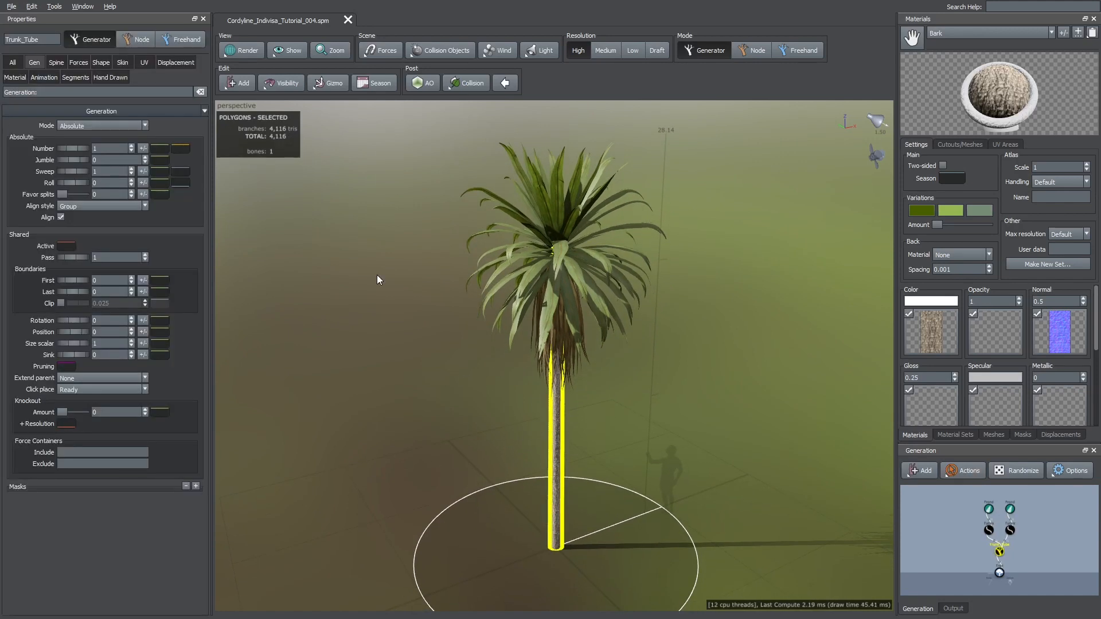
- Reshape the Trunk_Tube Gravity curve so the trunks fan outward and droop further along their length
{"action": "left_click", "coordinate": [102, 127]}
{"action": "type", "text": ".04"}
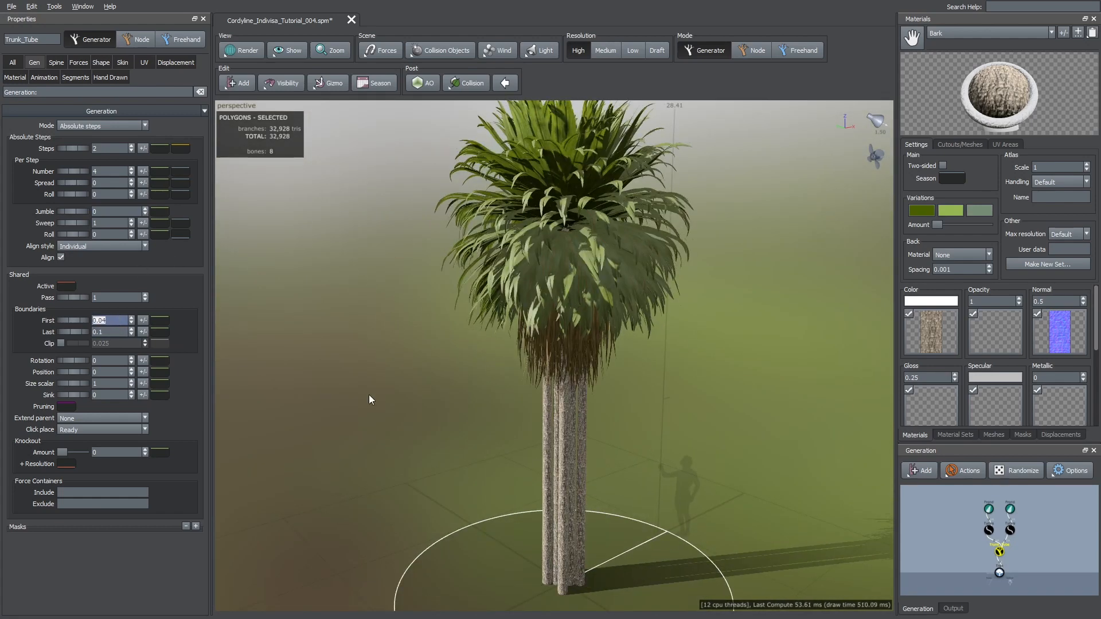
{"action": "left_click", "coordinate": [53, 62]}
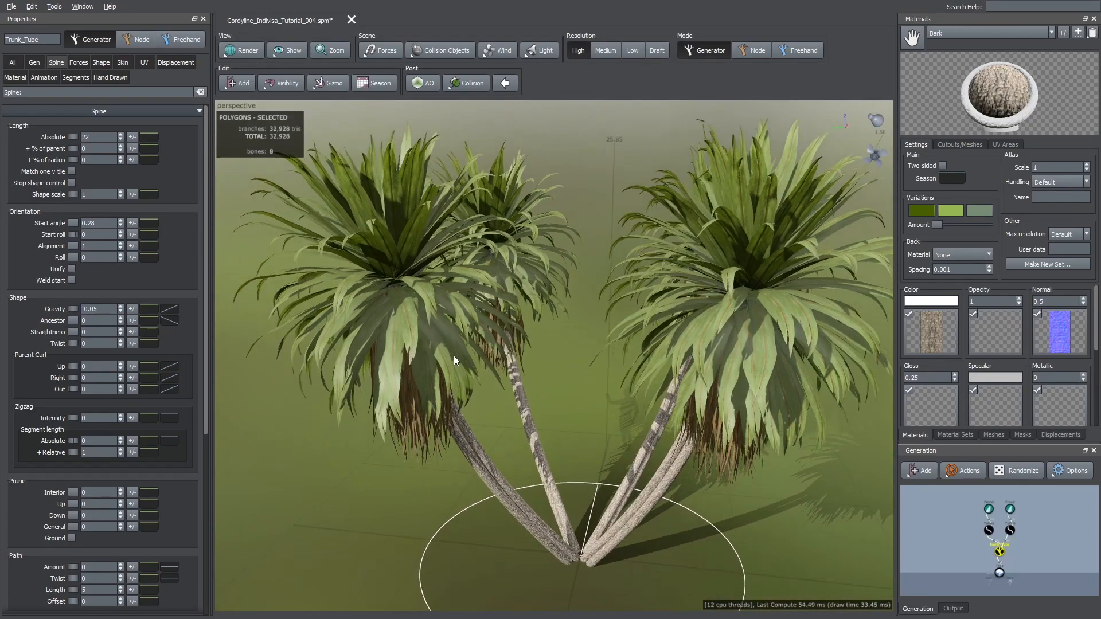
{"action": "left_click", "coordinate": [169, 308]}
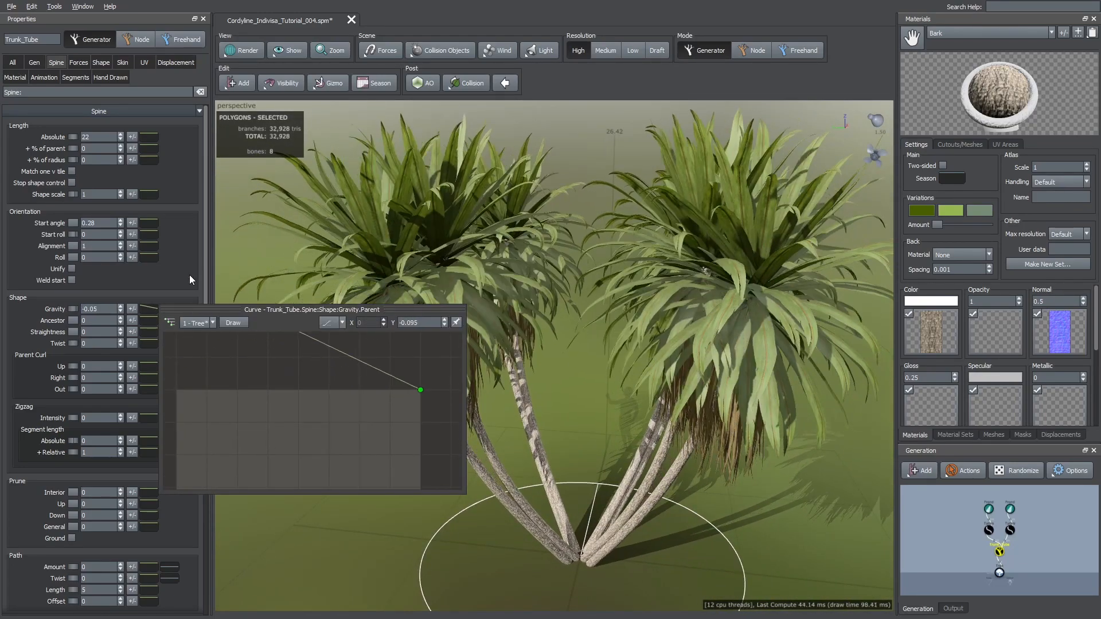
{"action": "left_click_drag", "start_coordinate": [419, 390], "coordinate": [356, 411]}
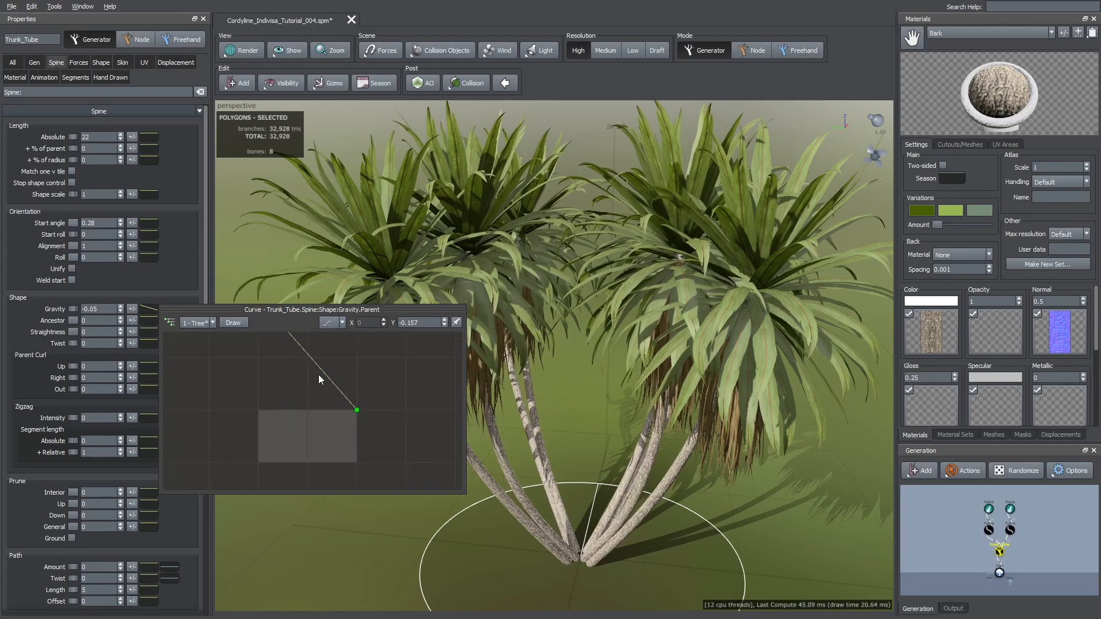
{"action": "left_click_drag", "start_coordinate": [355, 411], "coordinate": [276, 375]}
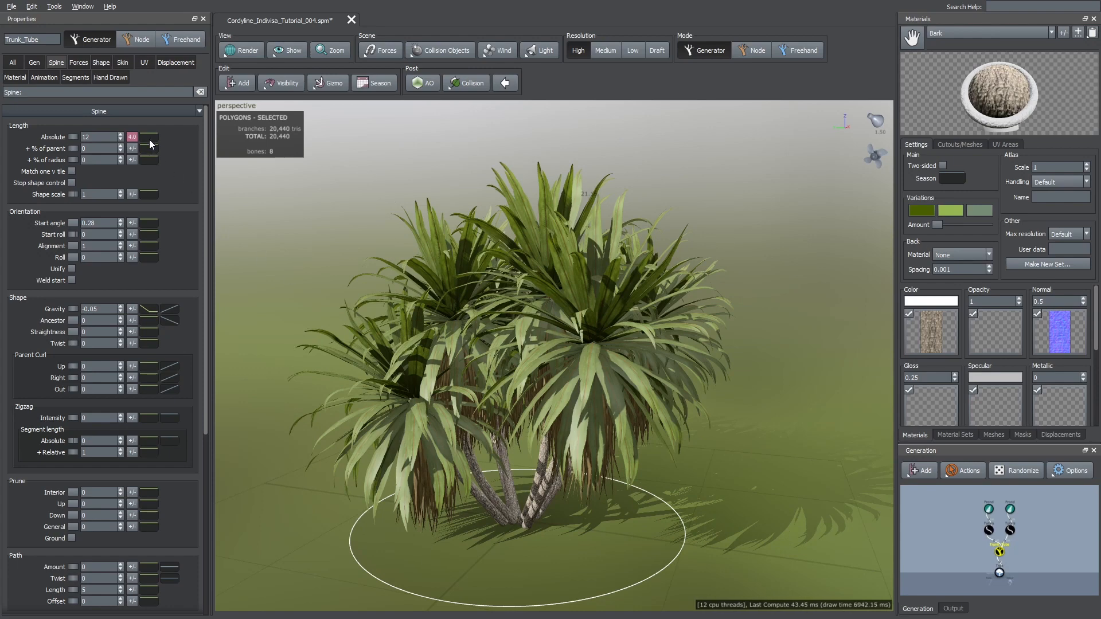
- Lower Spine Length Absolute to 12 and edit its curve so trunk heights vary across the clump
{"action": "left_click", "coordinate": [149, 136]}
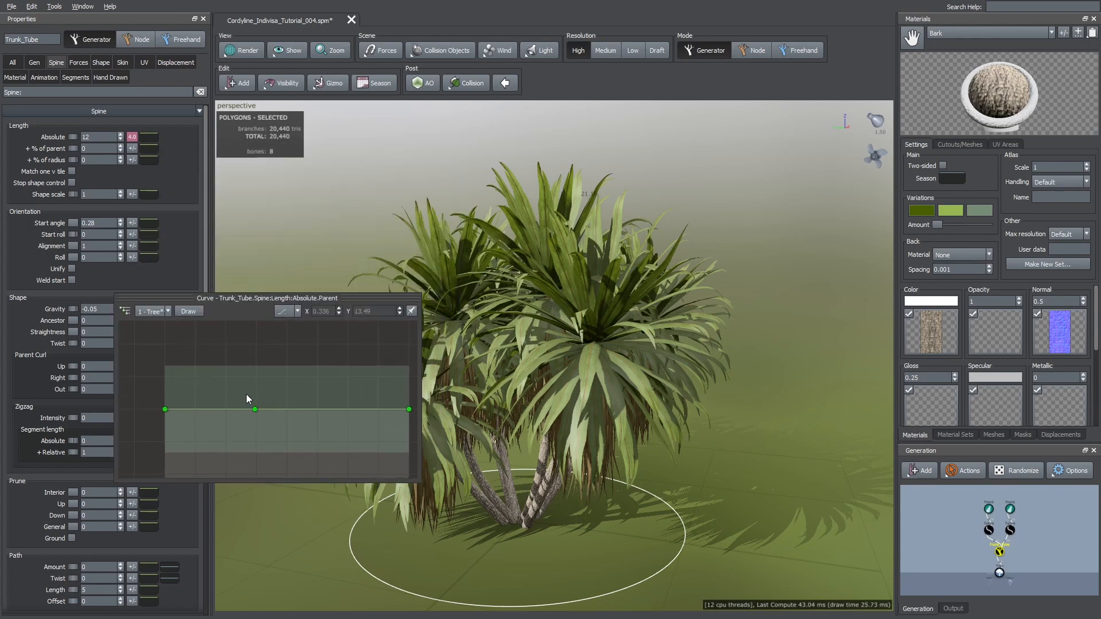
{"action": "left_click_drag", "start_coordinate": [165, 408], "coordinate": [161, 358]}
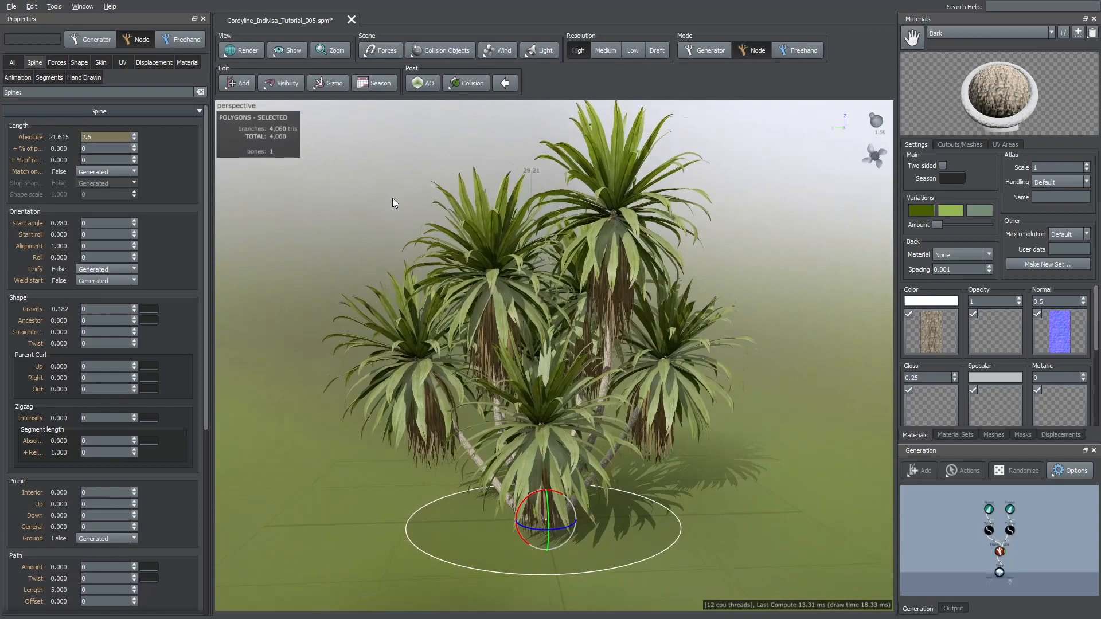
{"action": "left_click", "coordinate": [710, 51]}
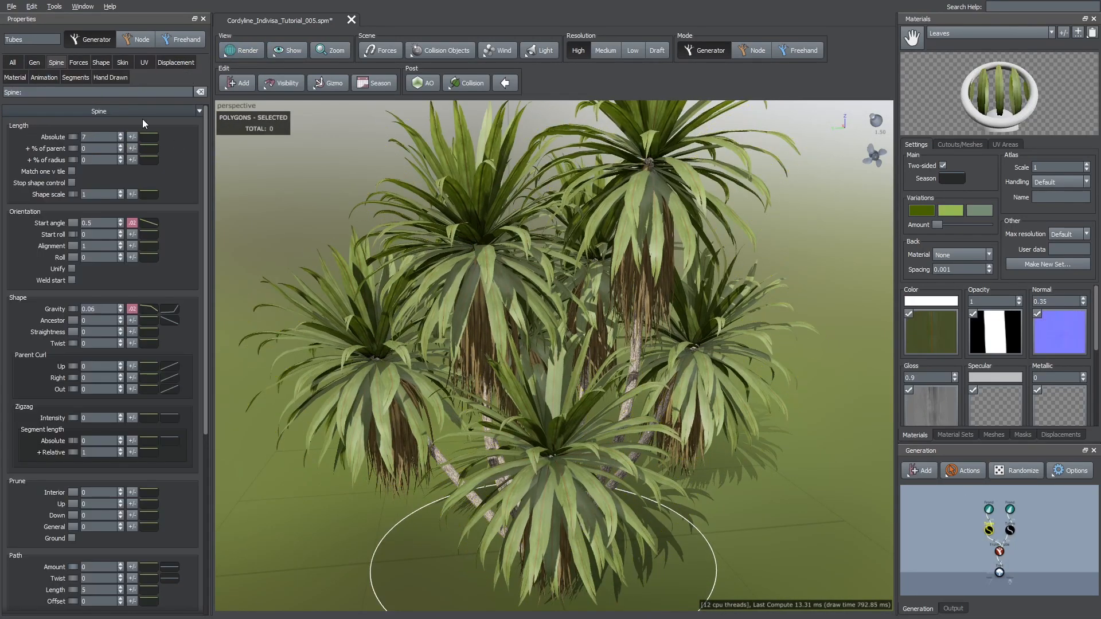
- Adjust the frond Tubes' Spine Start angle and Gravity curves to angle and droop the rosette leaves
{"action": "left_click", "coordinate": [75, 77]}
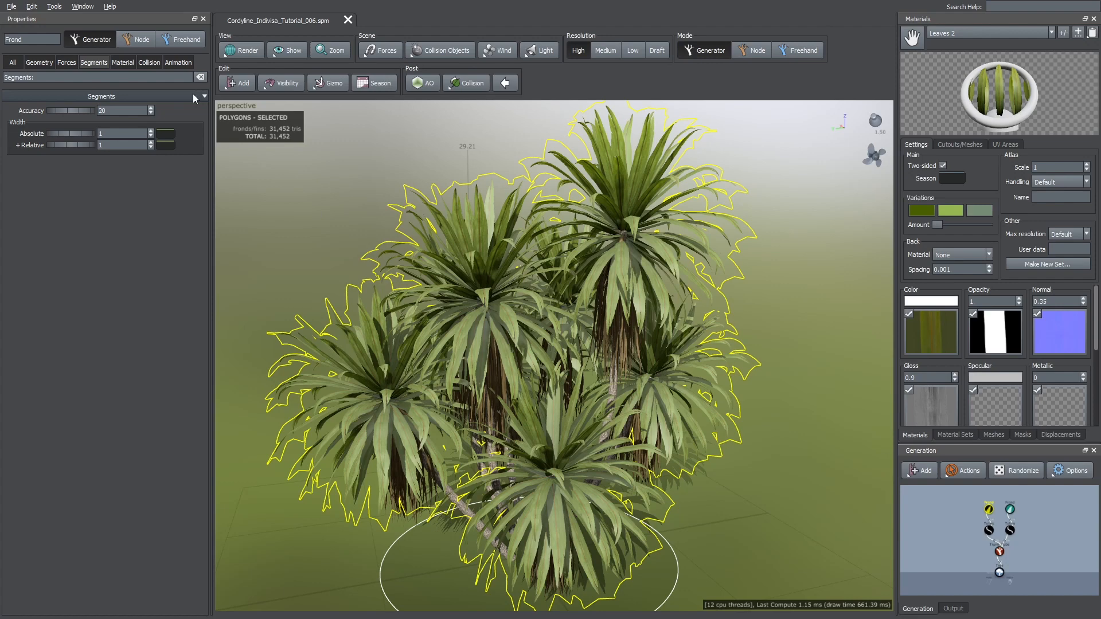
- Add a second Frond material slot set to Leaves 2 and tint it red for visibility
{"action": "left_click", "coordinate": [122, 62]}
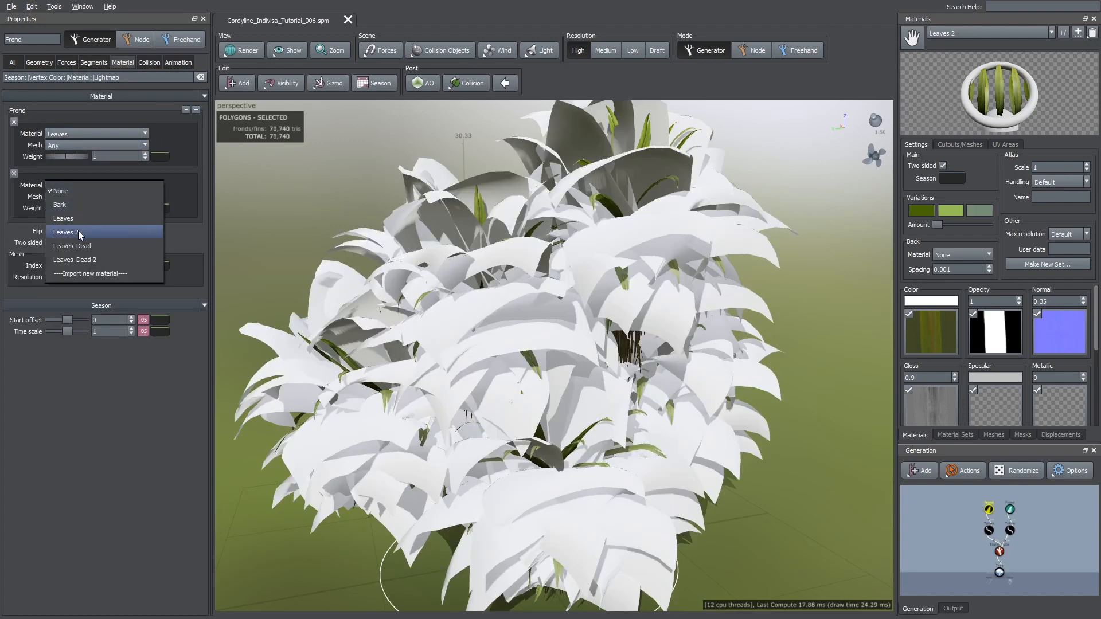
{"action": "left_click", "coordinate": [67, 232]}
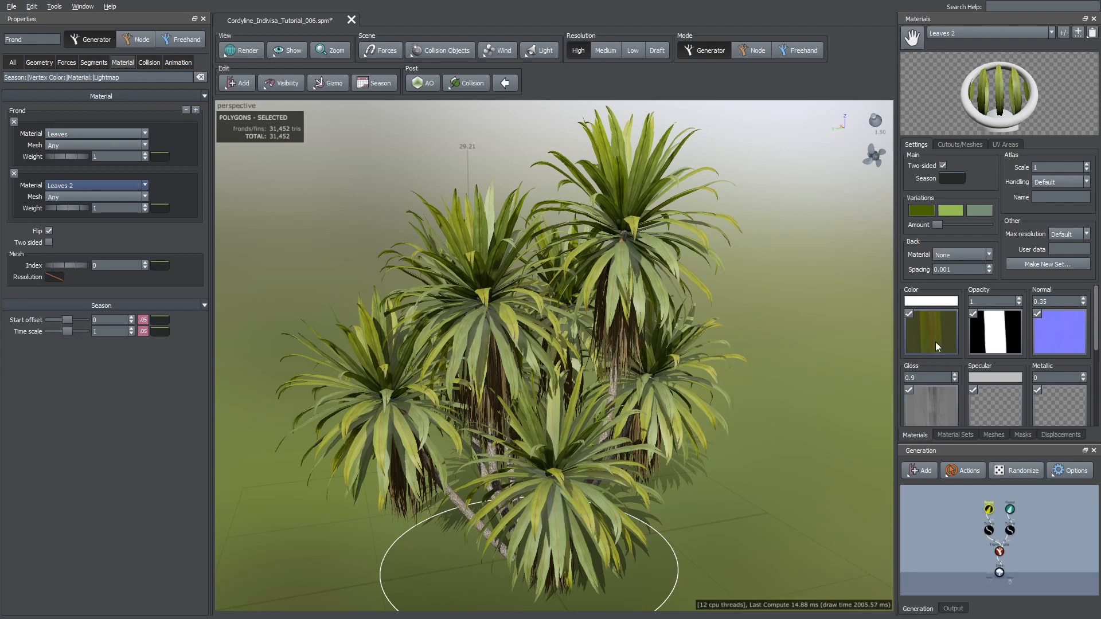
{"action": "left_click", "coordinate": [931, 333]}
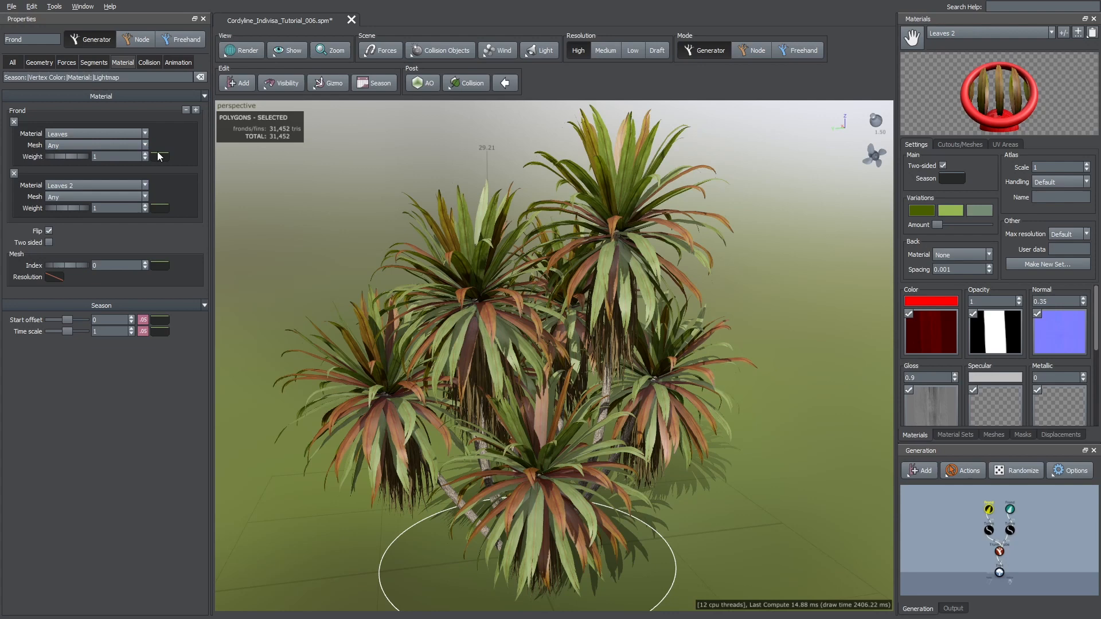
- Parent the first material's Weight curve to Trunk_Tube and reshape it so Leaves 2 covers the lower leaves
{"action": "left_click", "coordinate": [159, 156]}
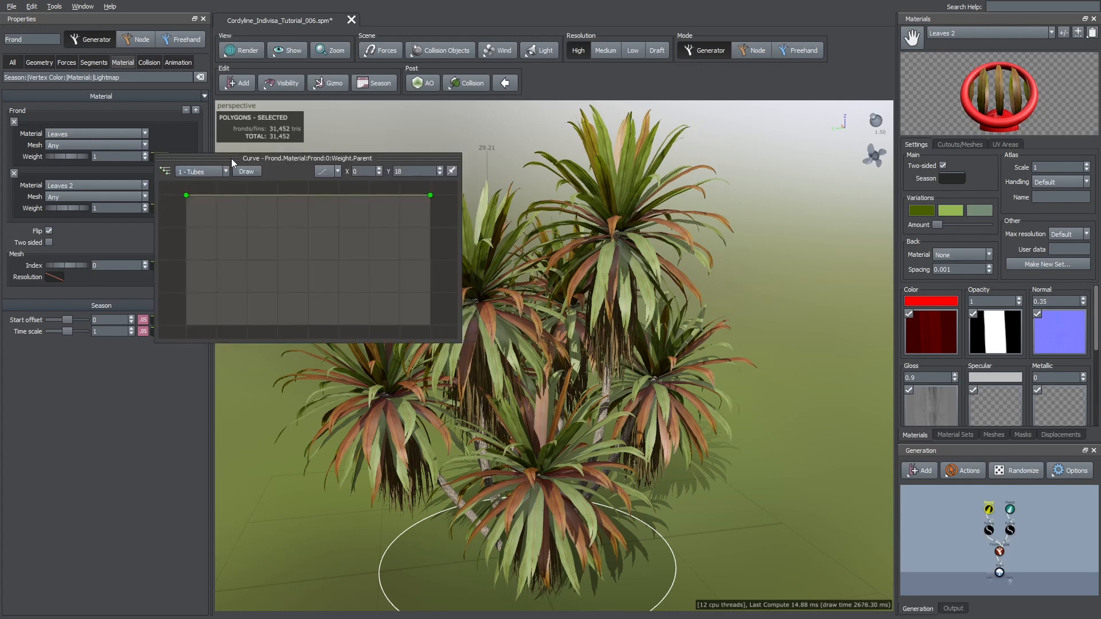
{"action": "left_click", "coordinate": [200, 171]}
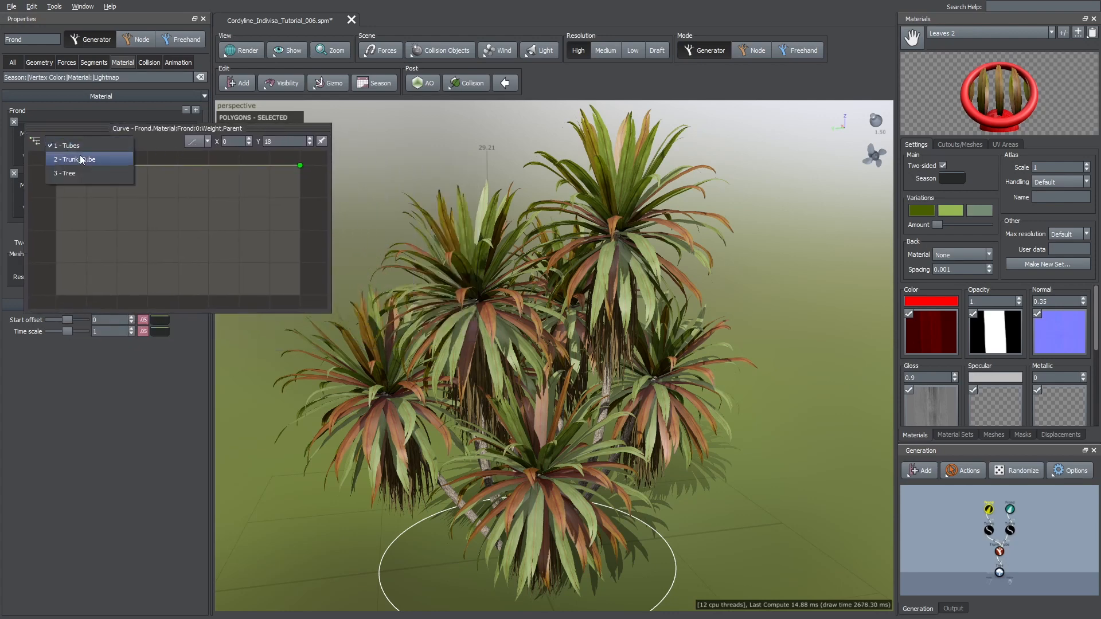
{"action": "left_click", "coordinate": [81, 158]}
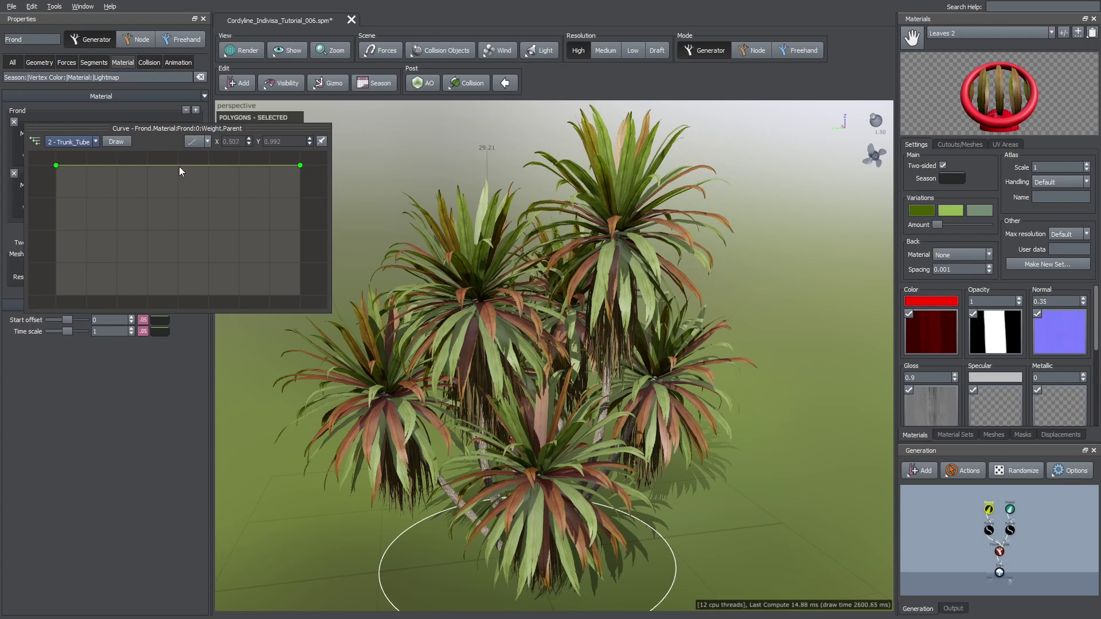
{"action": "left_click_drag", "start_coordinate": [56, 165], "coordinate": [56, 296]}
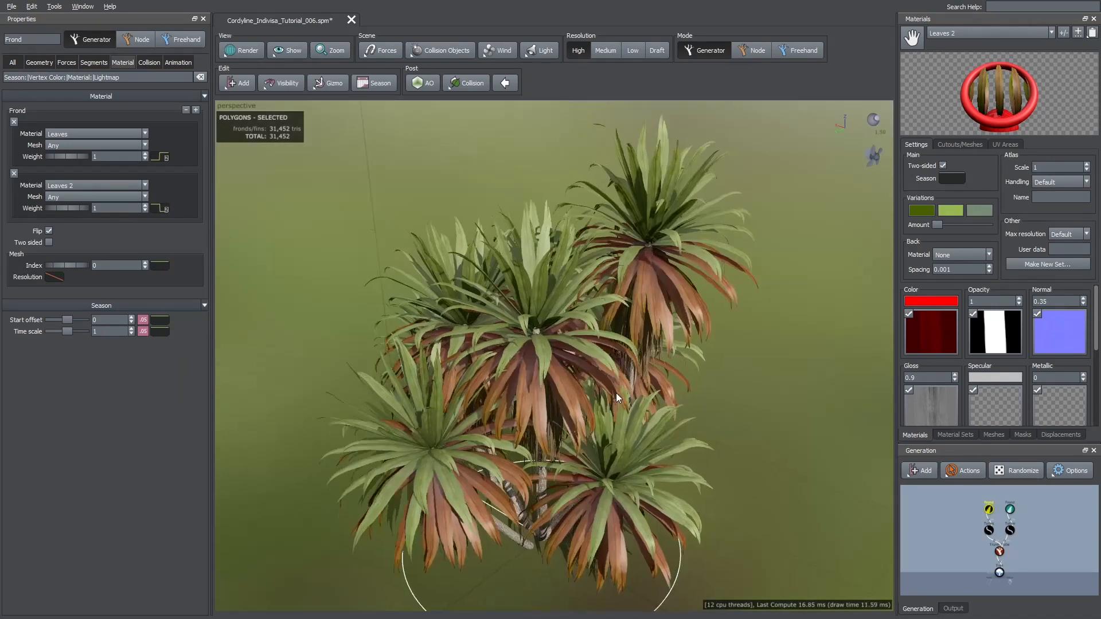
{"action": "left_click_drag", "start_coordinate": [618, 398], "coordinate": [480, 318]}
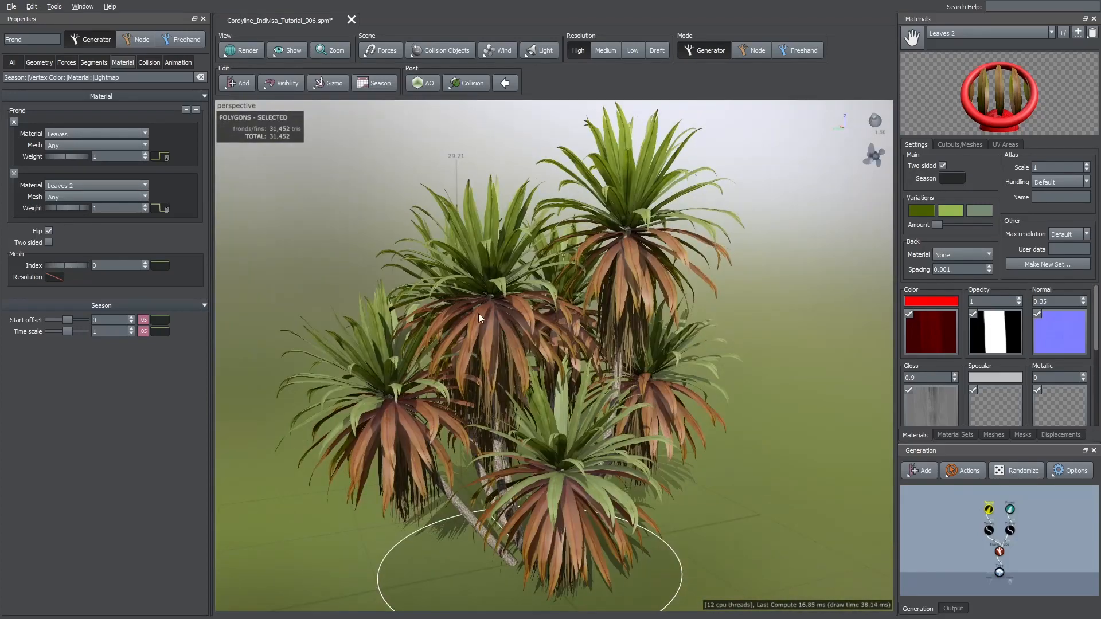
{"action": "left_click", "coordinate": [931, 300]}
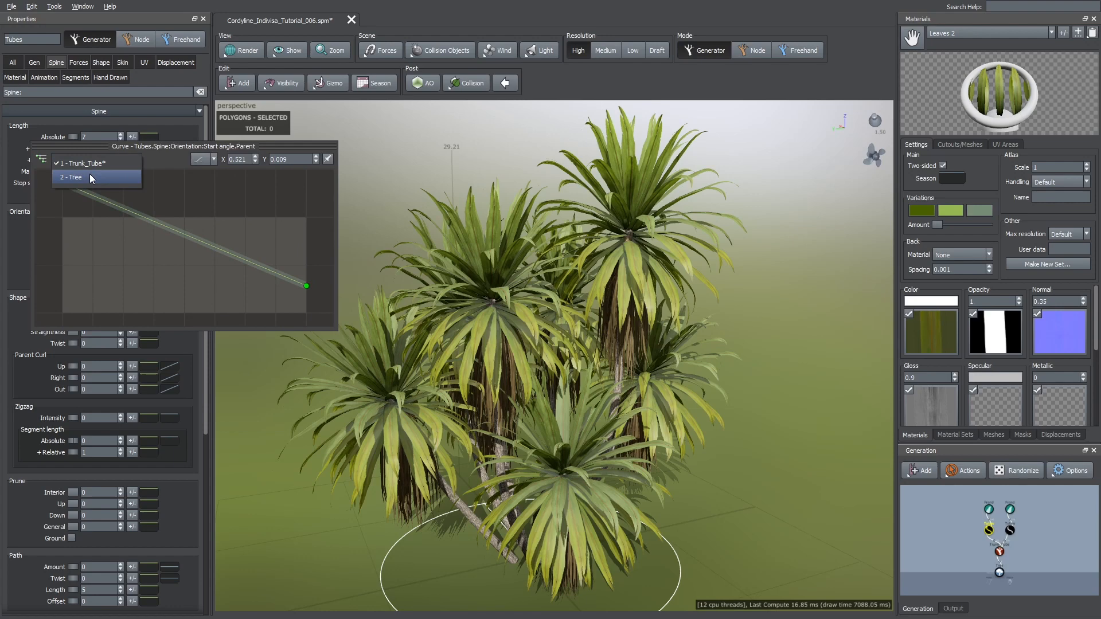
- Reset Leaves 2 Color to white and parent the Tubes Start angle curve to Tree
{"action": "left_click", "coordinate": [71, 177]}
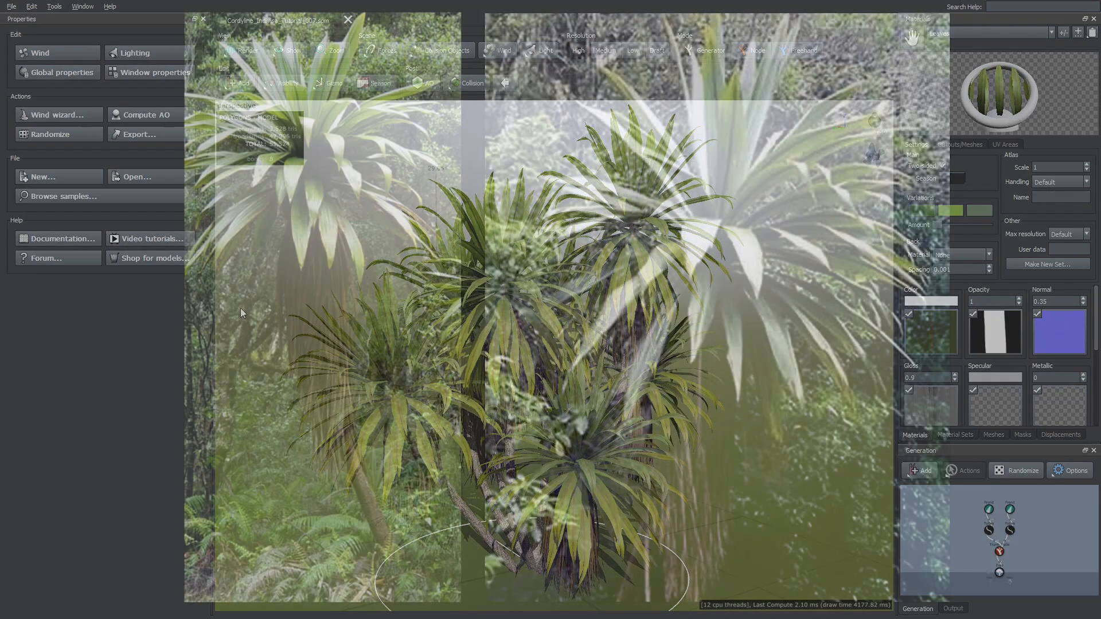
- Add a Tubes generator using Leaves_Dead with Generation number 12 and adjust its spine start angle, gravity and late noise
{"action": "left_click", "coordinate": [1009, 510]}
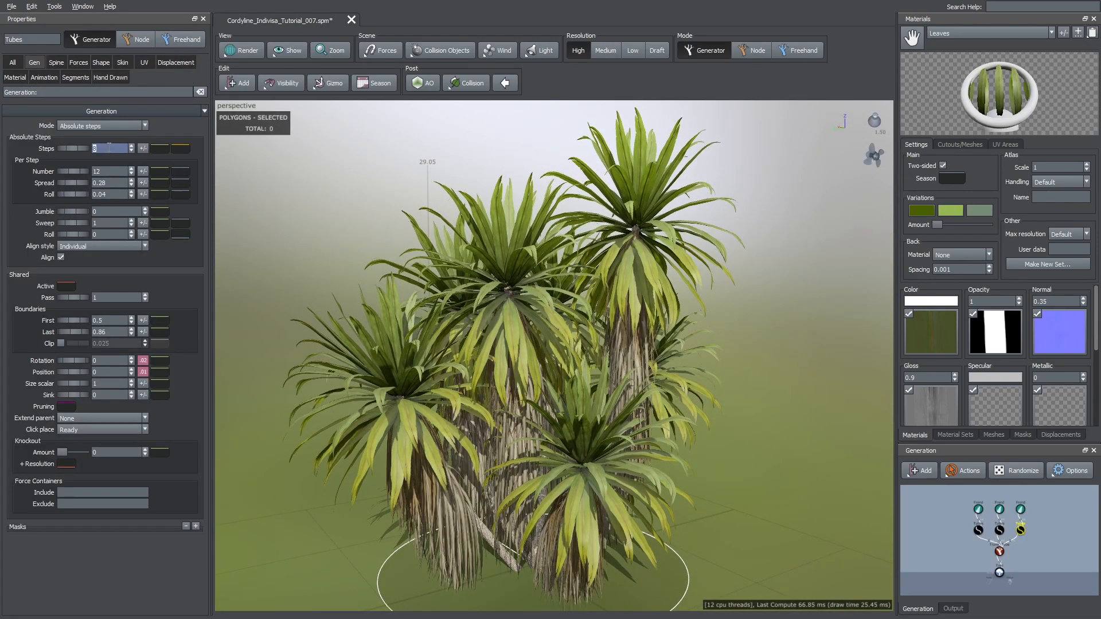
{"action": "left_click", "coordinate": [52, 62]}
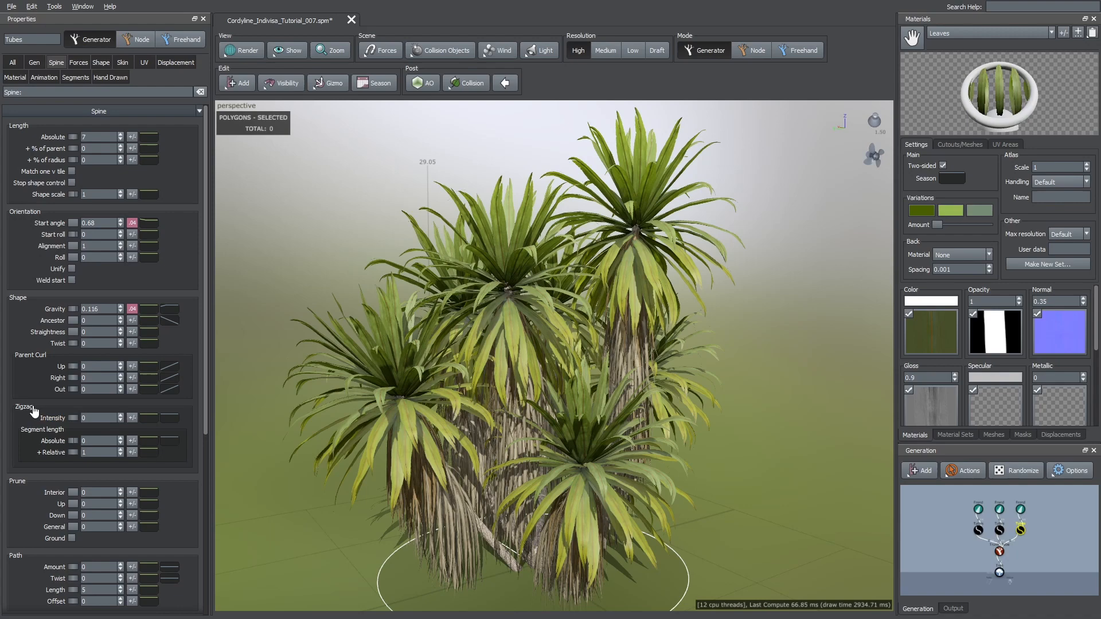
{"action": "scroll", "scroll_direction": "down", "scroll_amount": 3}
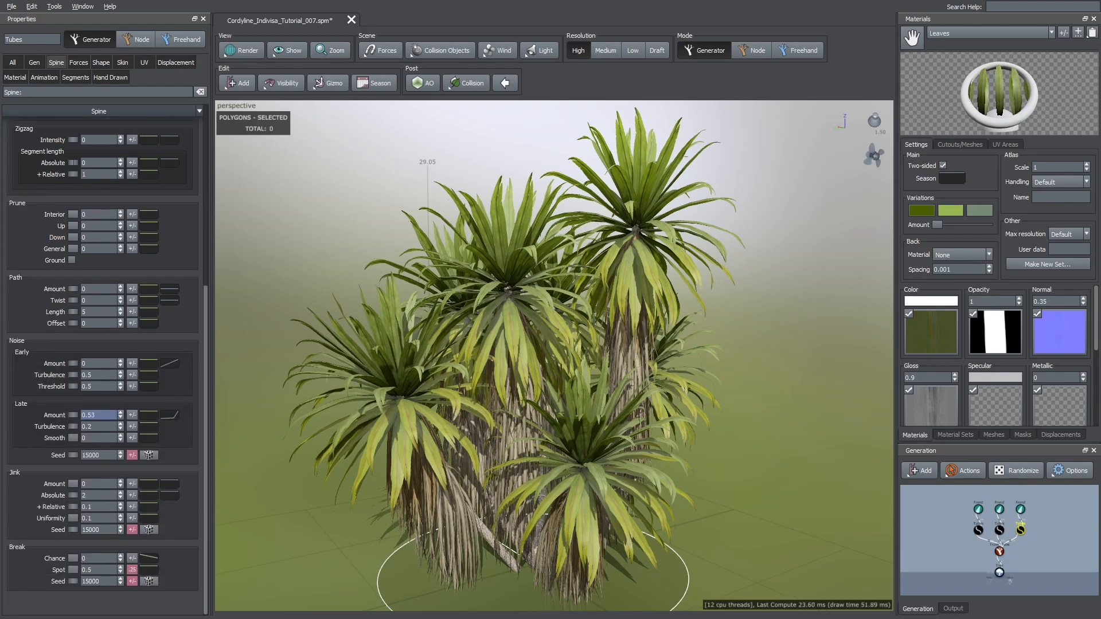